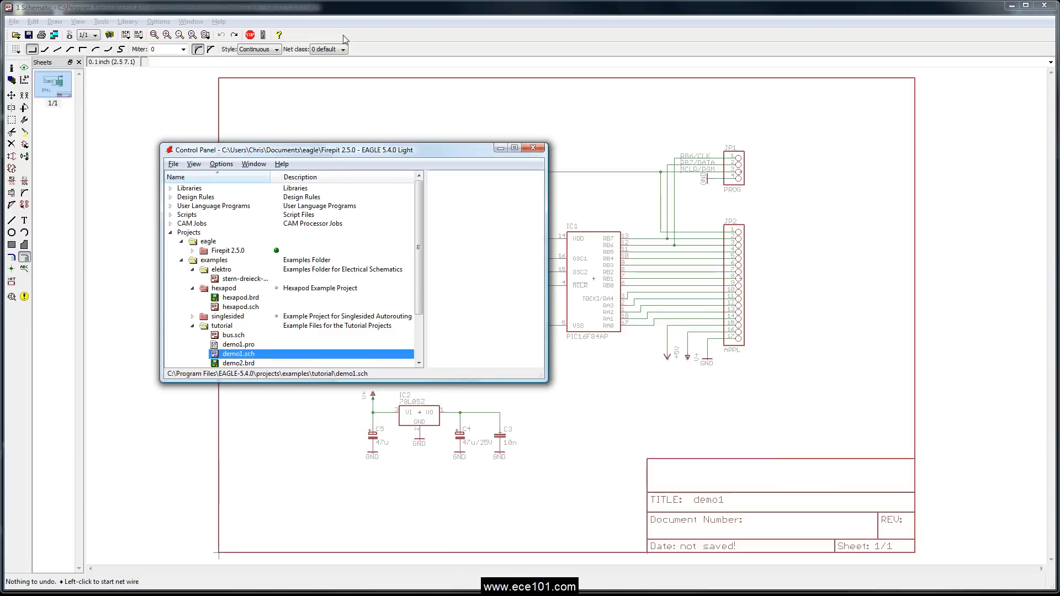
mouse_move(383, 19)
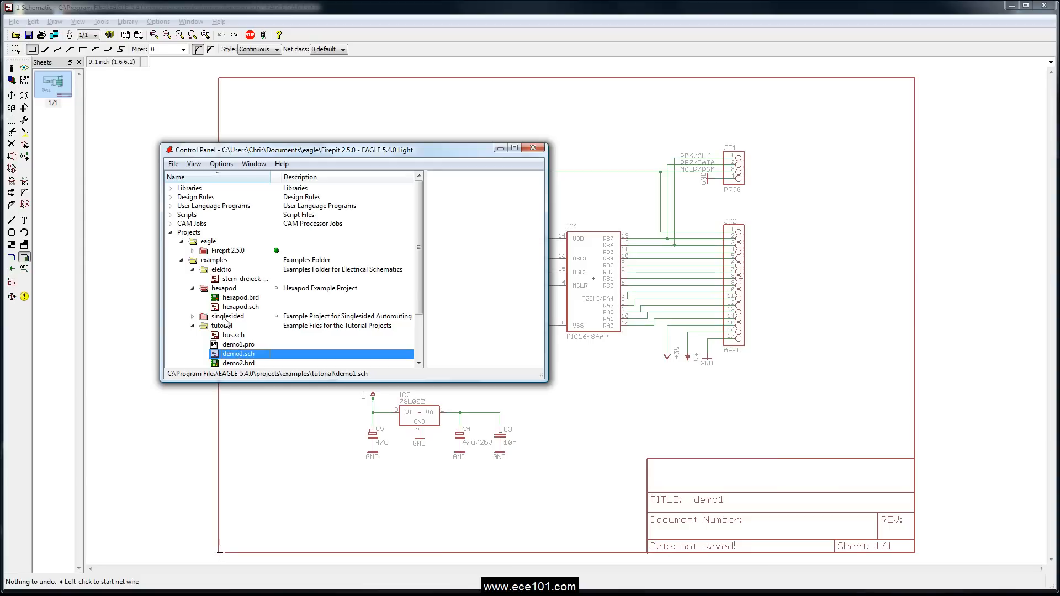
Open demo1.sch and delete the wires joining IC1's RA0–RA4 pins to connector JP2.
double_click(238, 354)
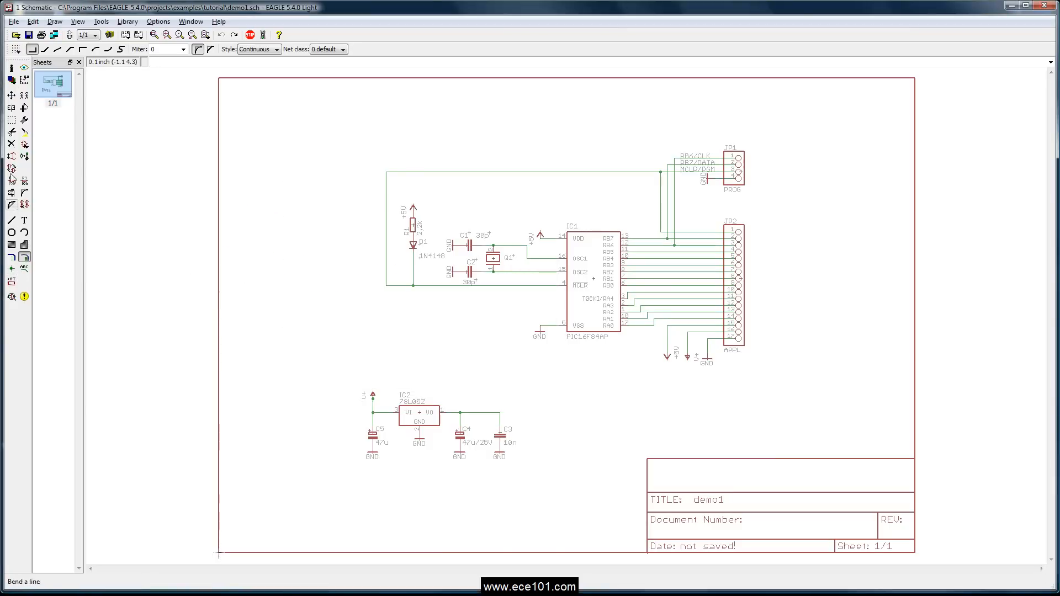
left_click(11, 120)
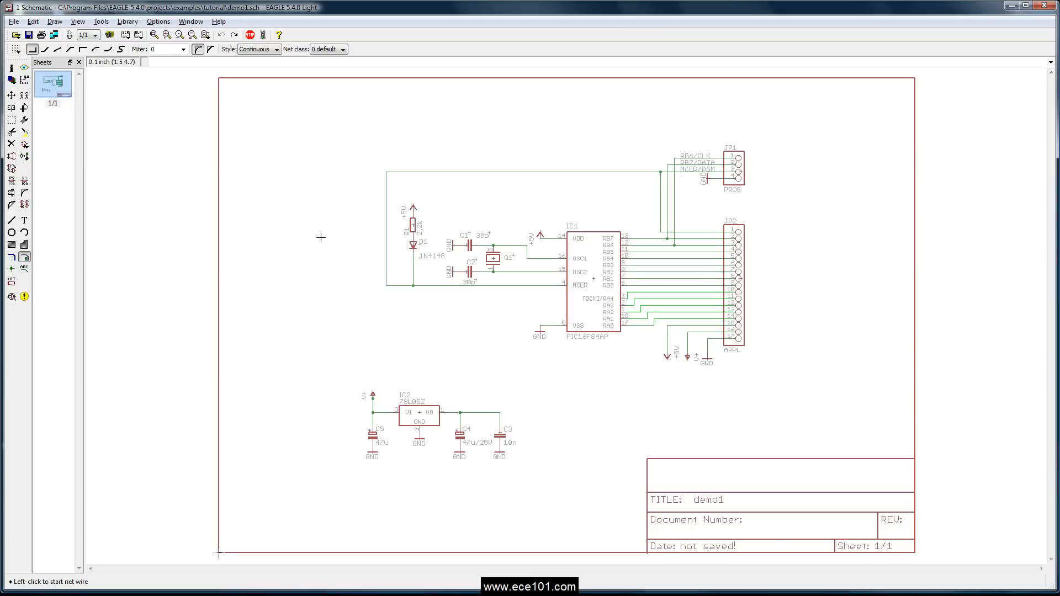
left_click(11, 143)
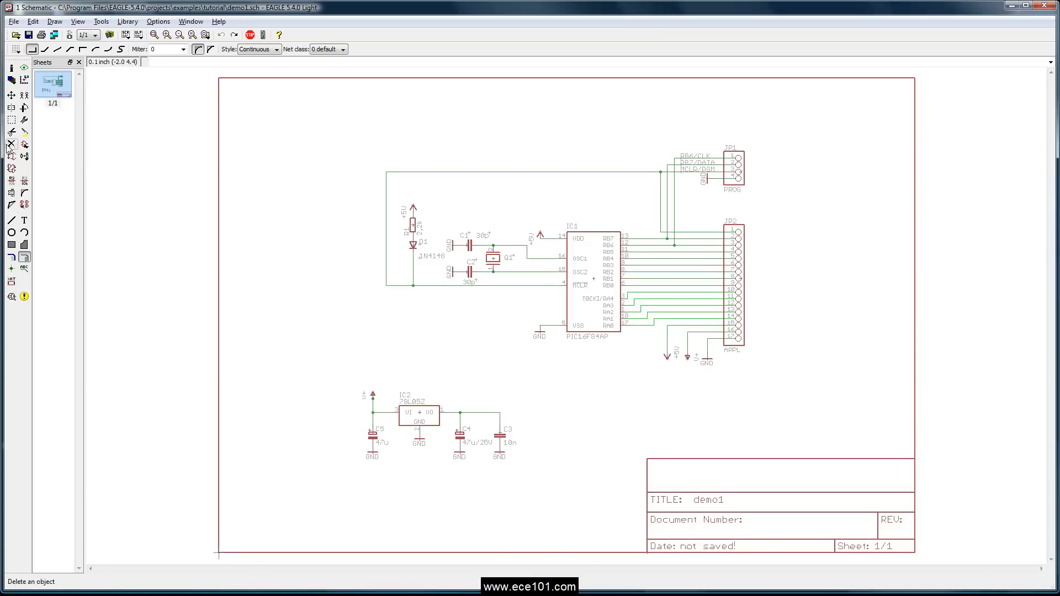
right_click(656, 309)
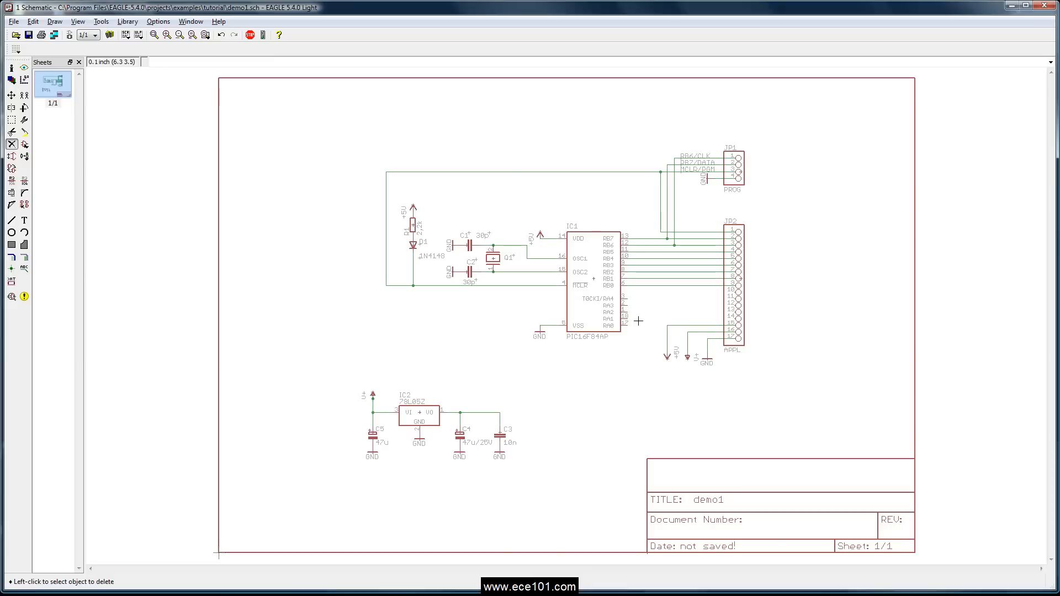
mouse_move(706, 295)
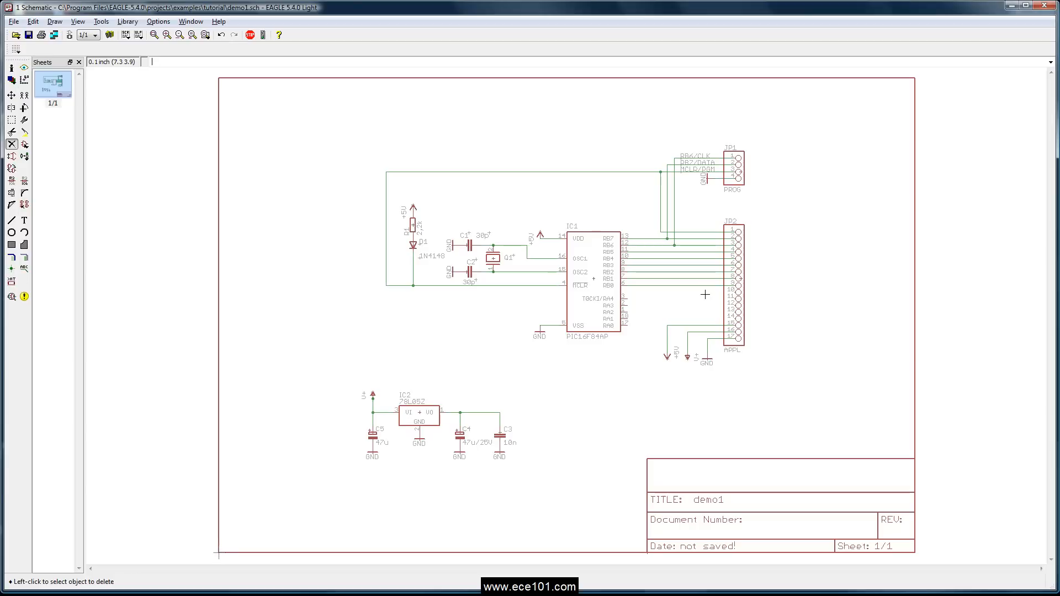
mouse_move(627, 318)
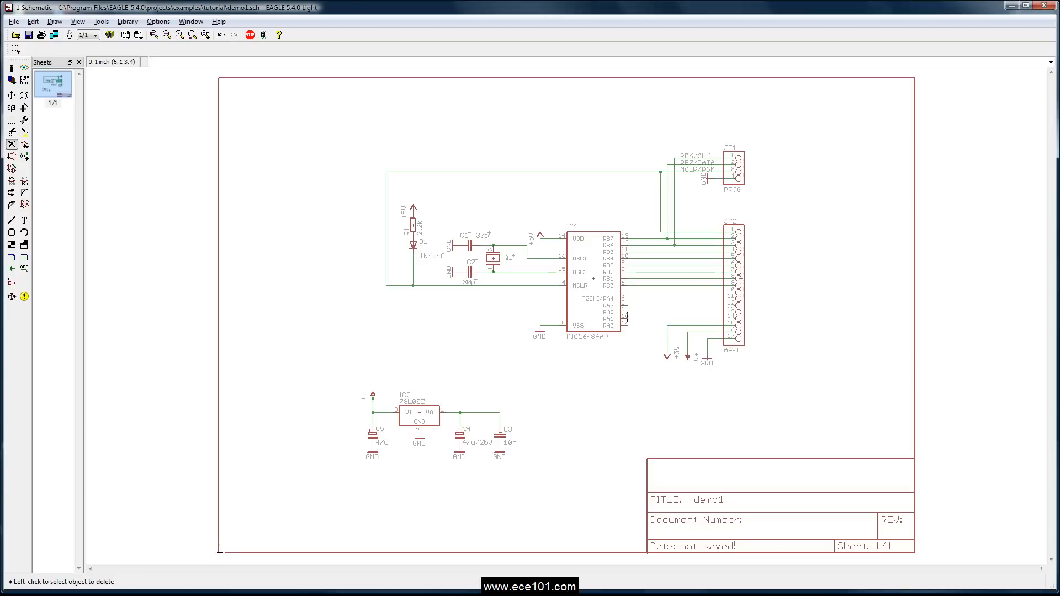
mouse_move(626, 317)
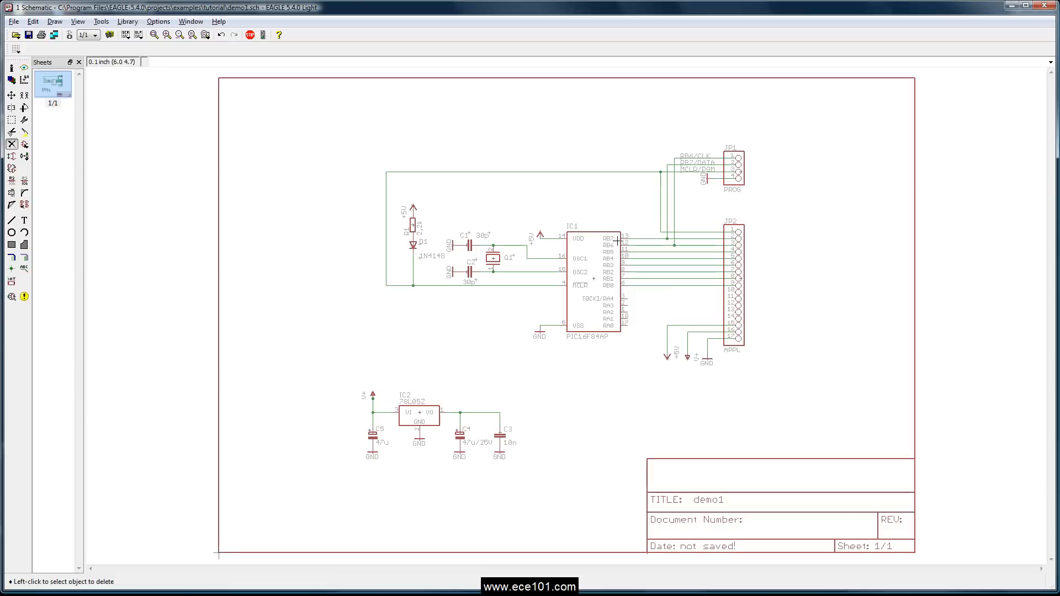
mouse_move(92, 232)
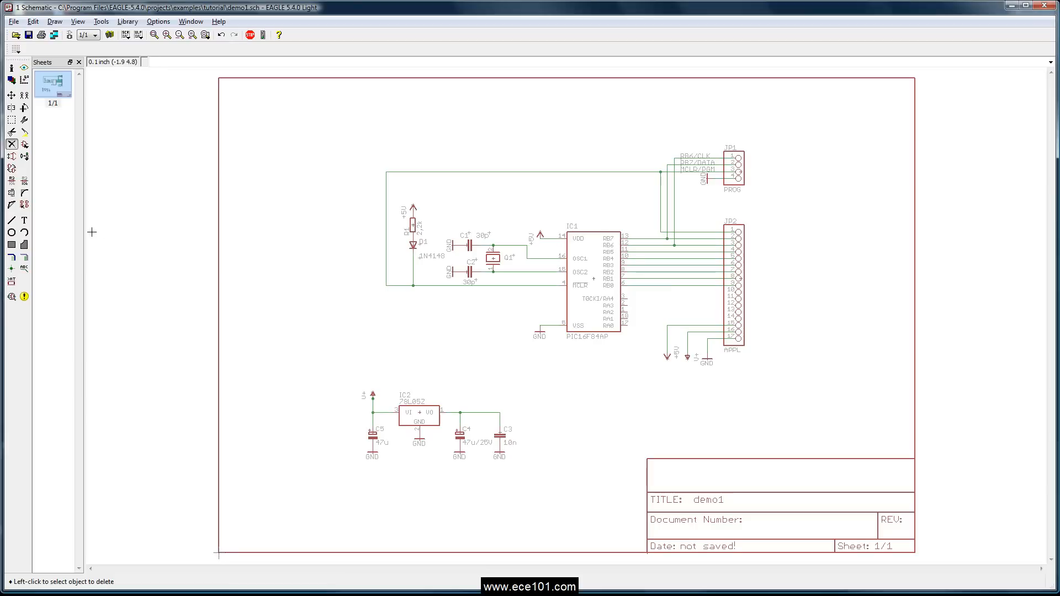
Draw a horizontal bus from beside IC1's RA pins to connector JP2.
left_click(11, 257)
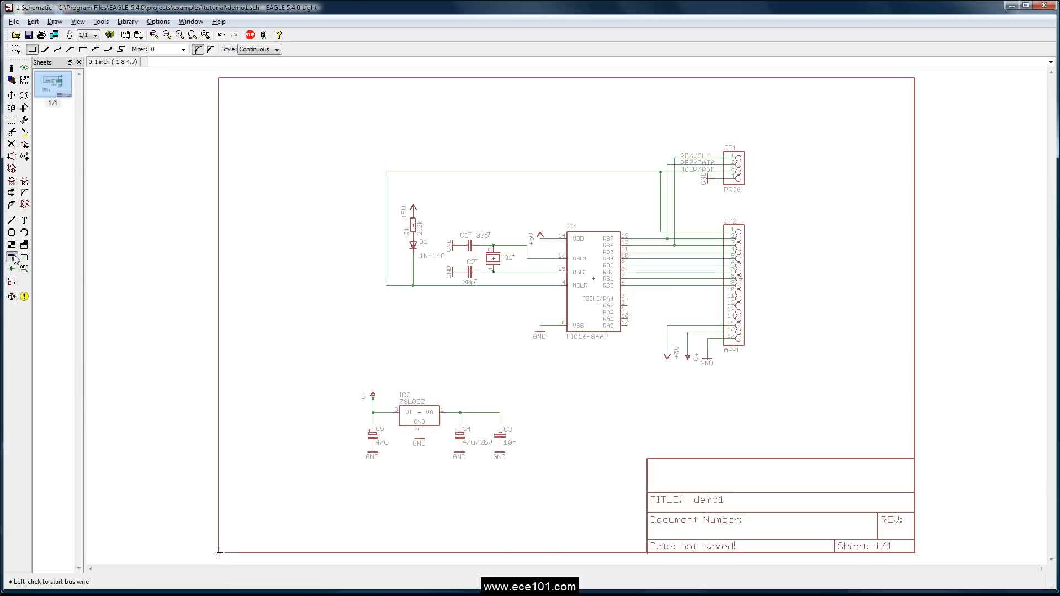
mouse_move(641, 302)
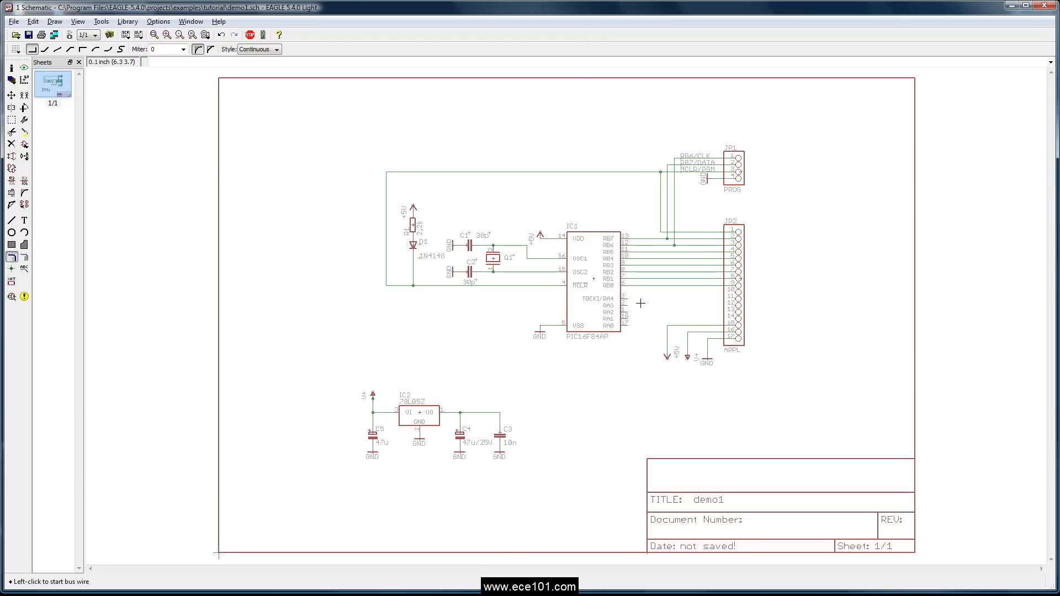
left_click(636, 305)
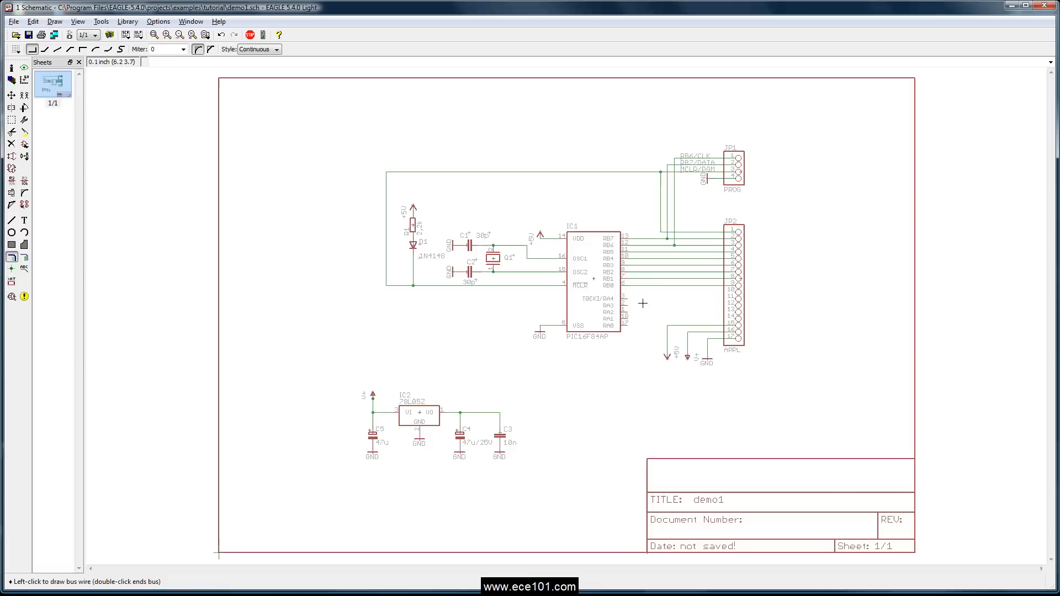
left_click(615, 304)
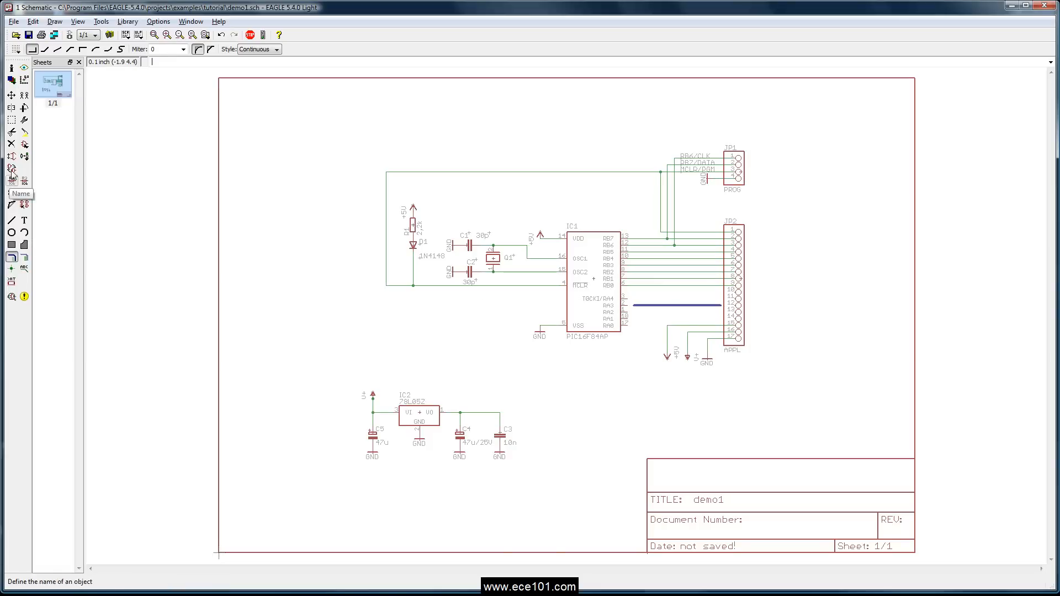
left_click(11, 180)
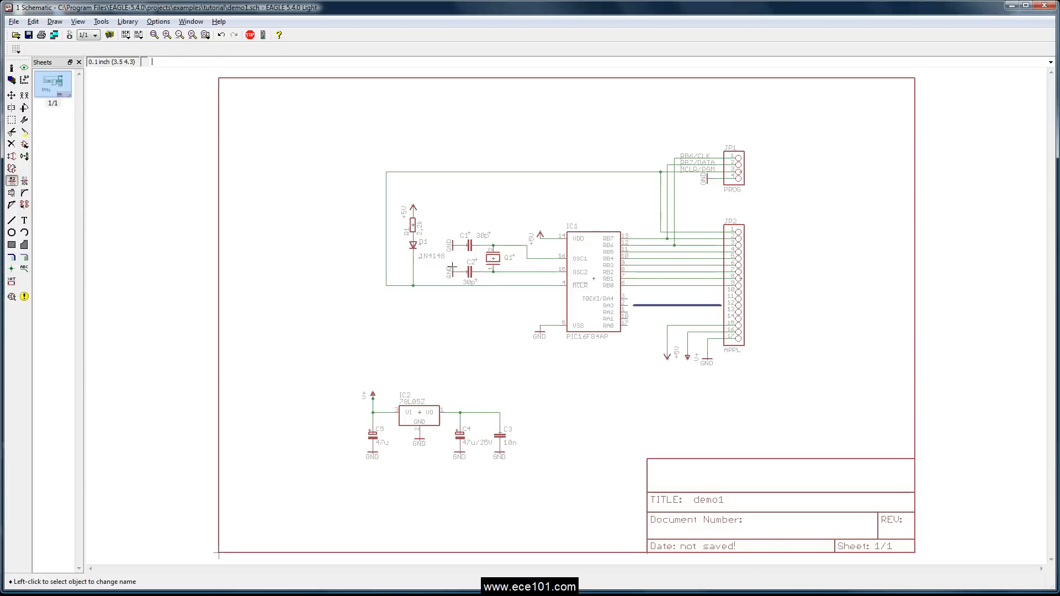
mouse_move(650, 315)
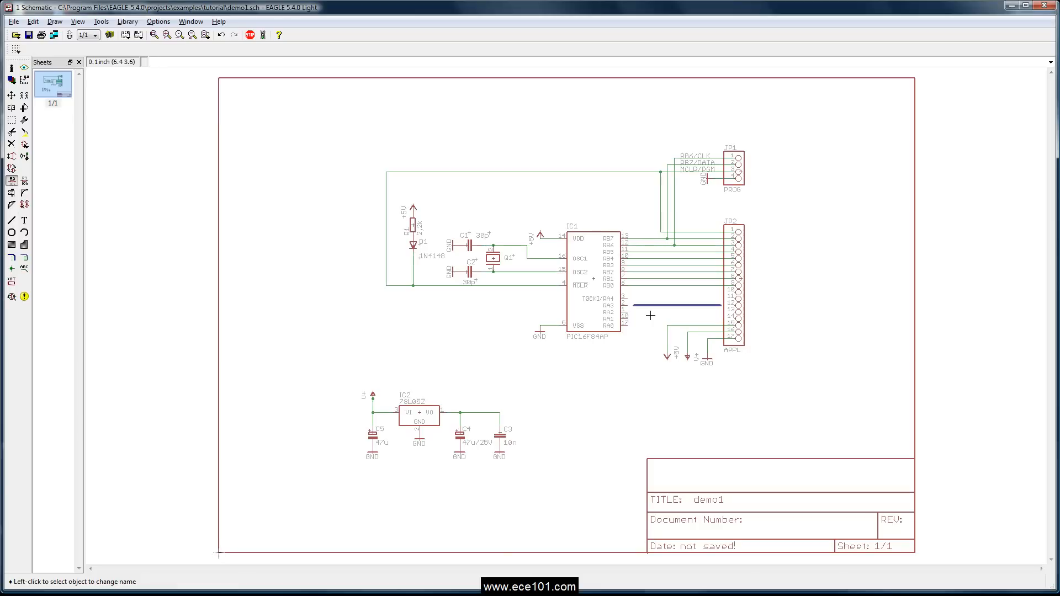
mouse_move(653, 307)
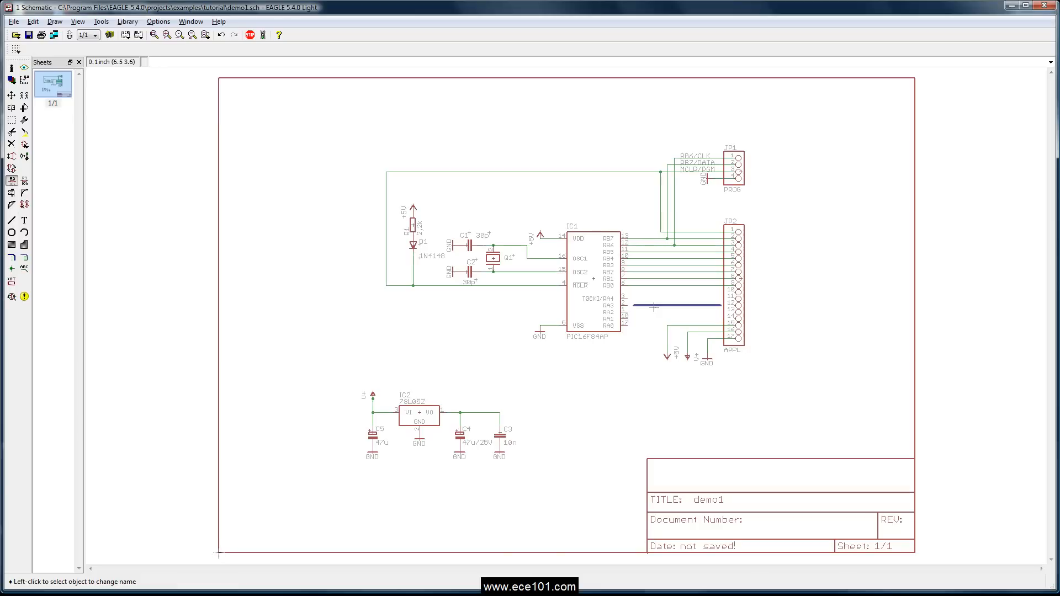
Name the new bus RA[0..4],RB[0..7] so it carries the RA and RB signals.
left_click(655, 306)
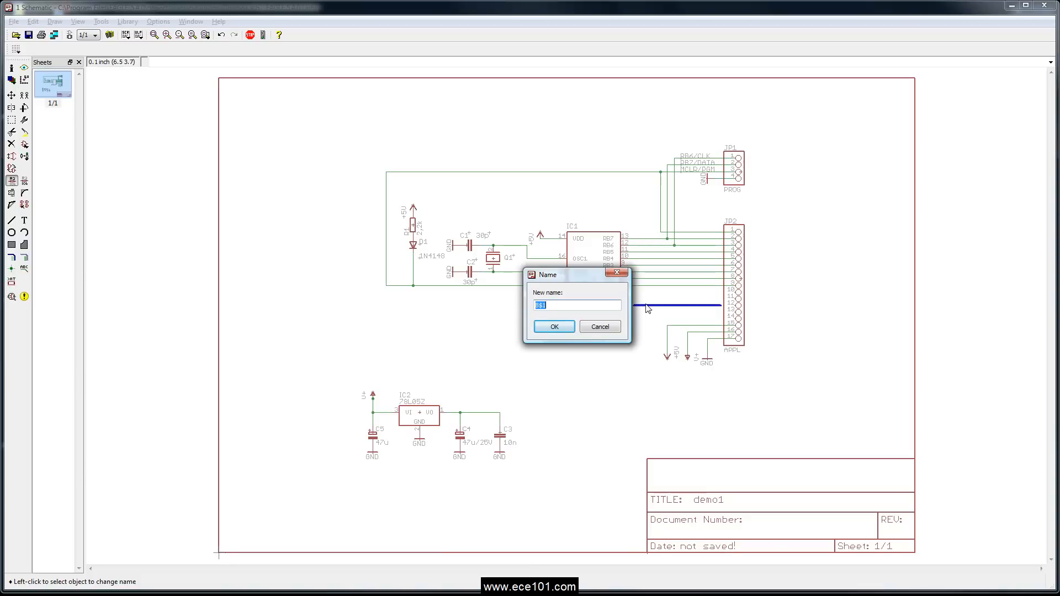
type("RA[")
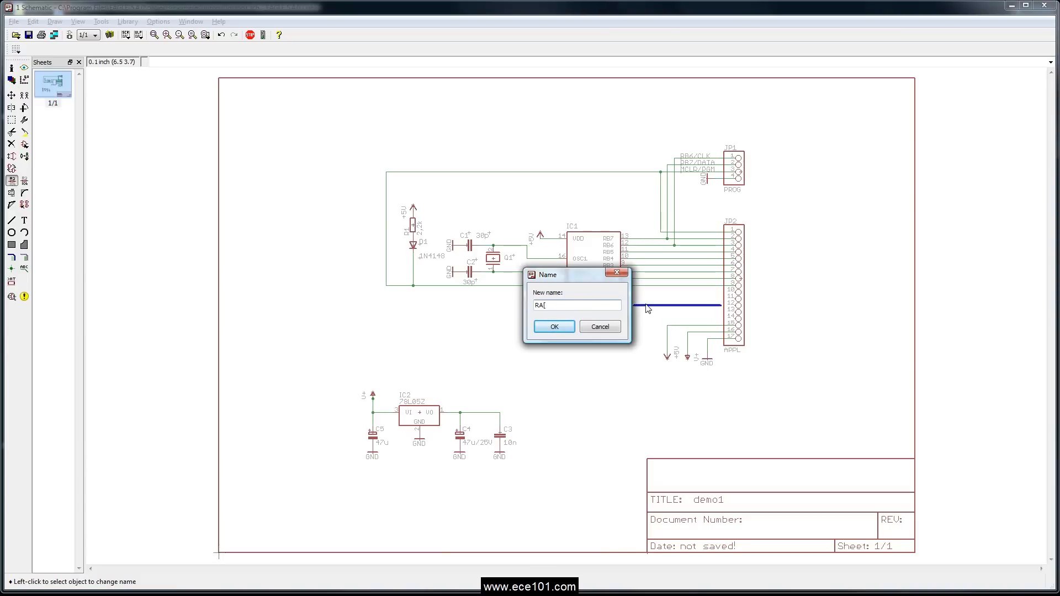
type("0")
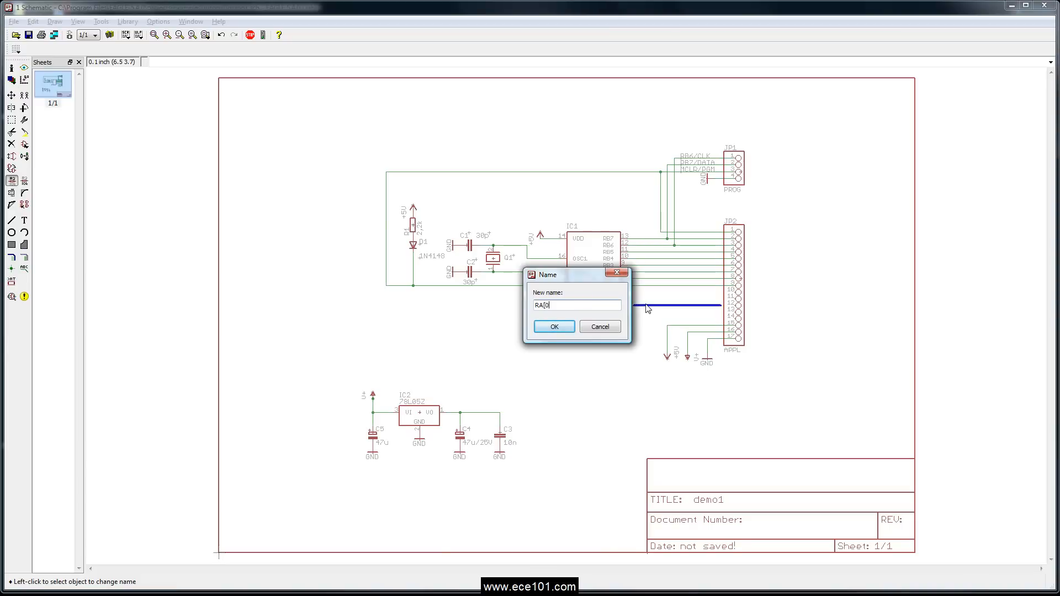
type("..4")
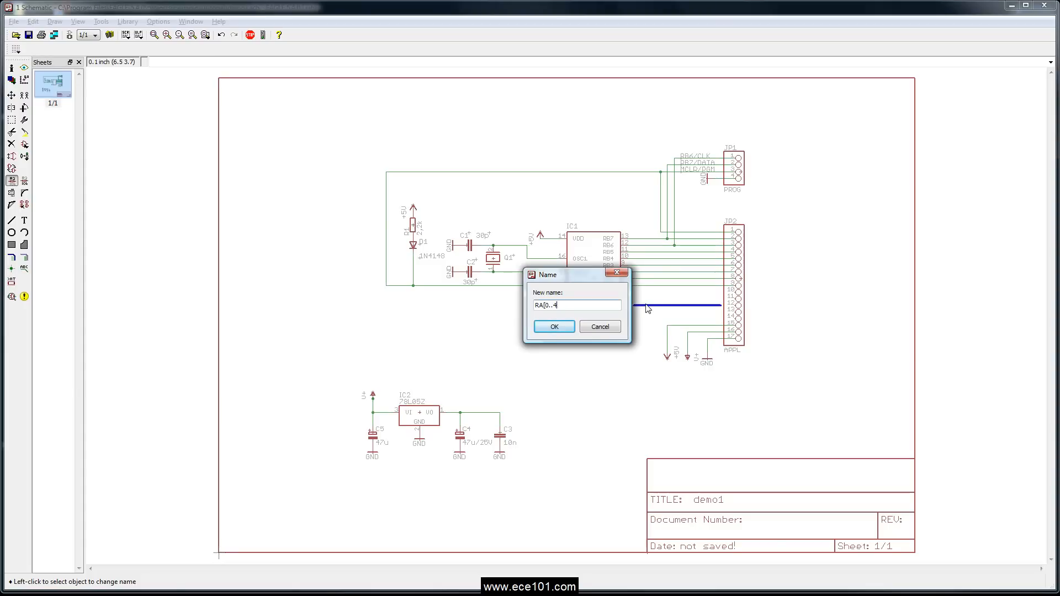
type("4]")
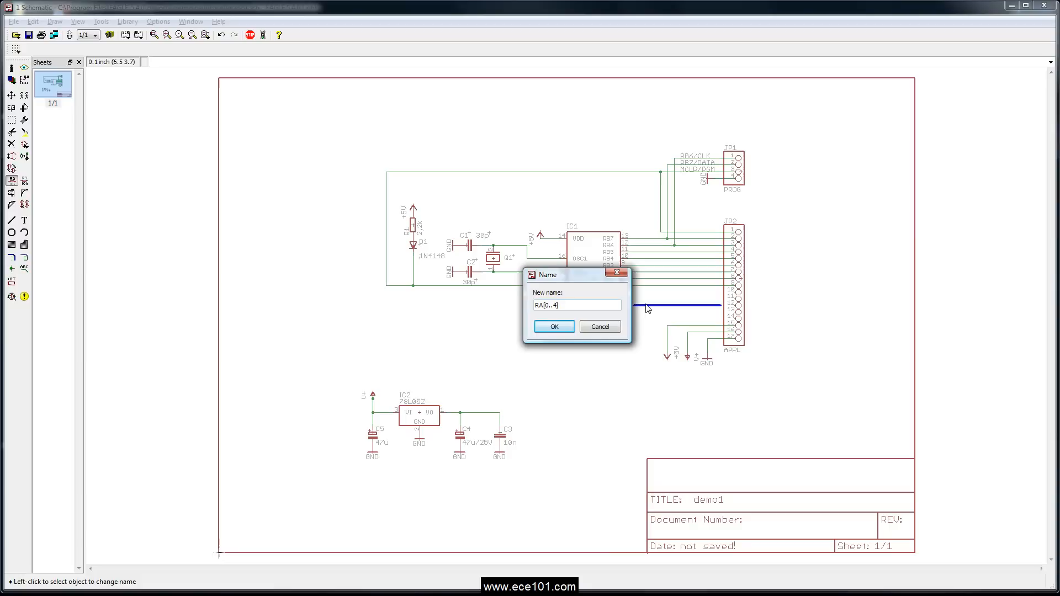
type(",")
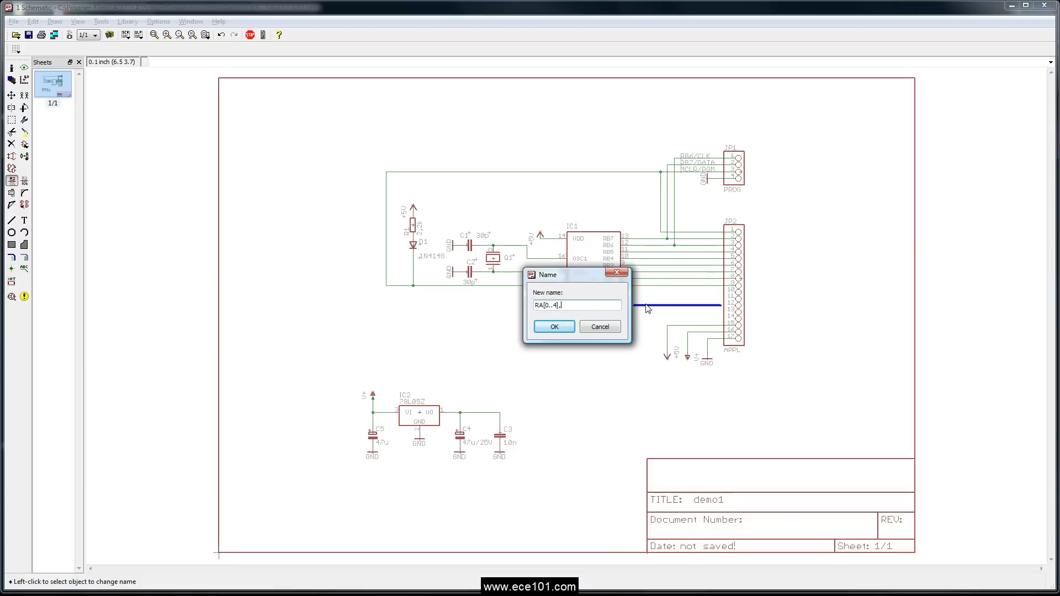
type("RB")
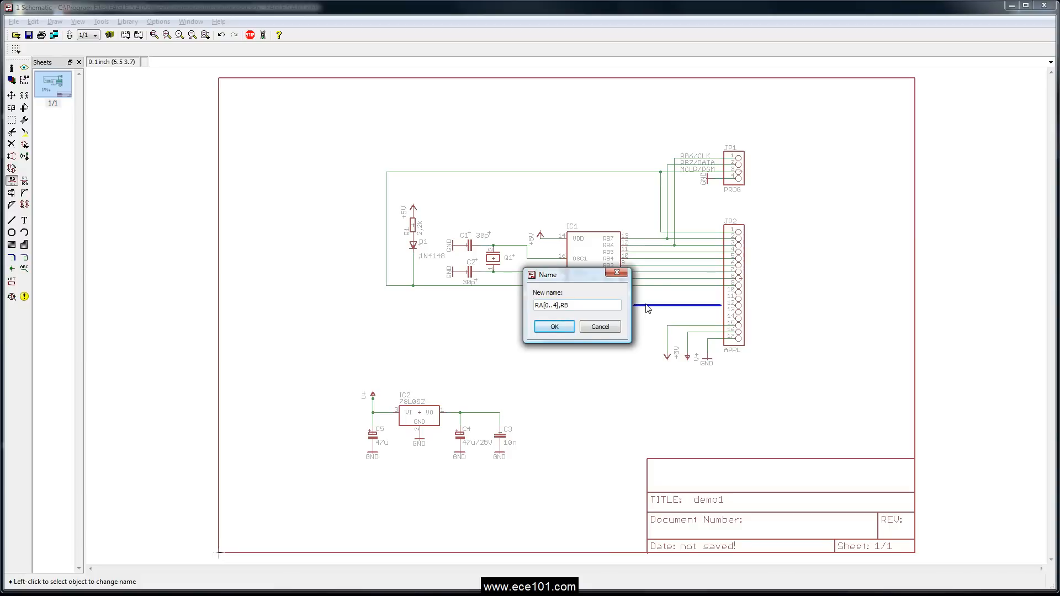
type("[0.")
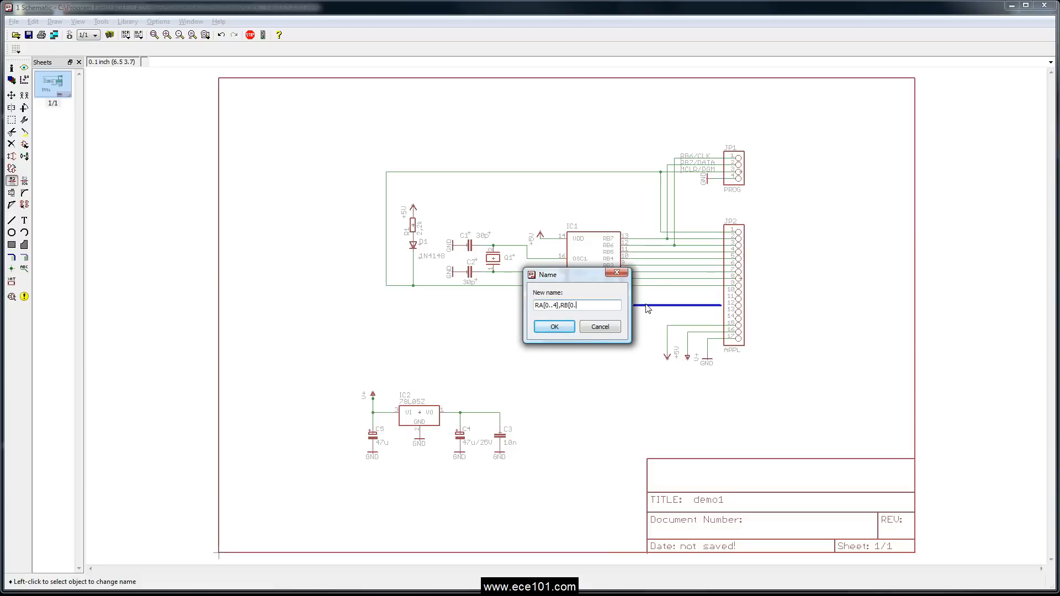
type(".7]")
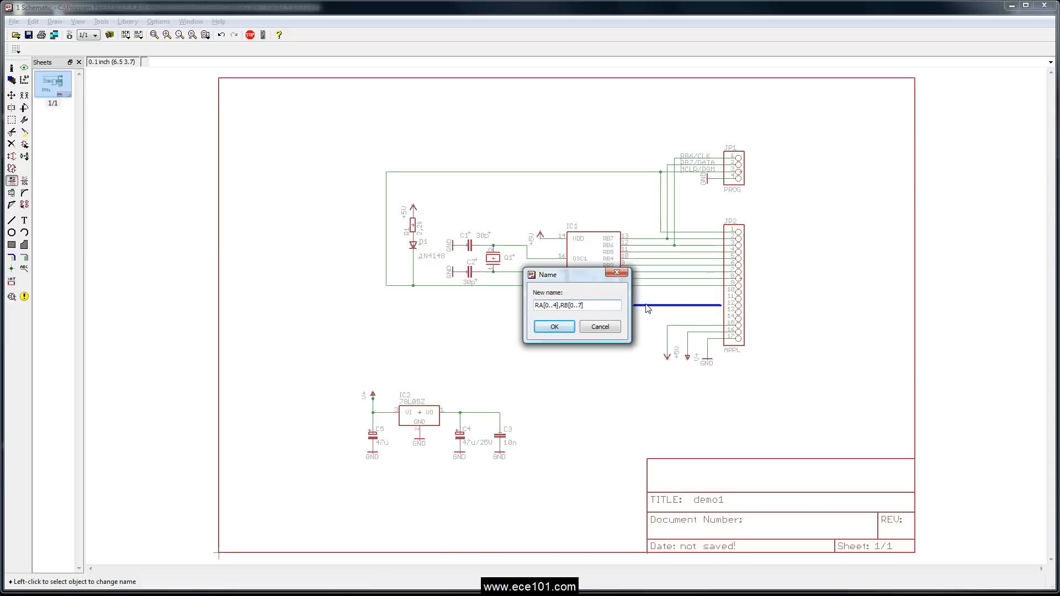
left_click(554, 327)
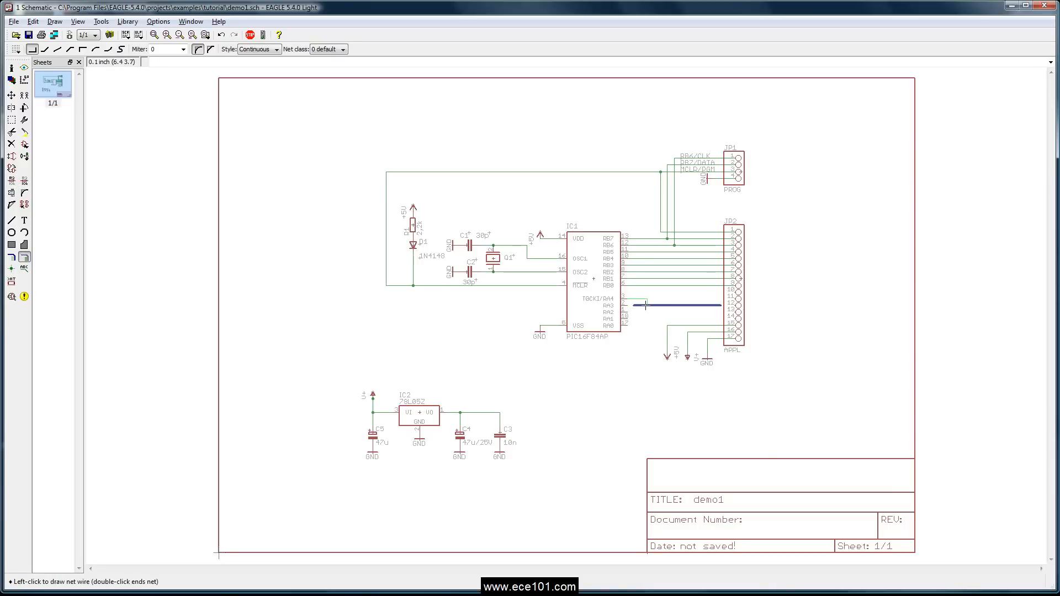
Start a net from the bus as signal RA4 and confirm the RA[0..4] bus name.
left_click(672, 305)
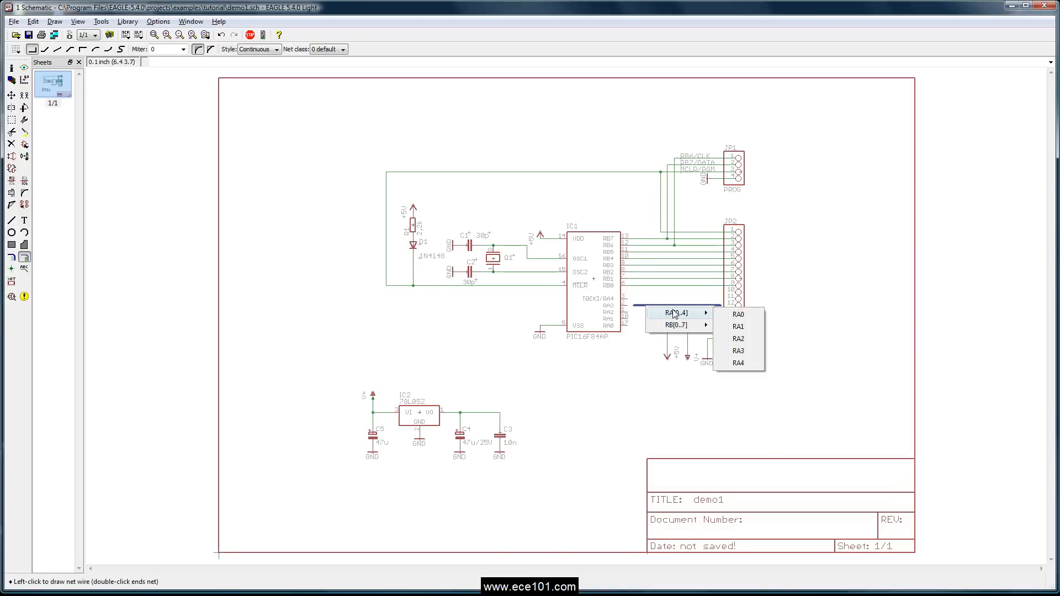
mouse_move(739, 351)
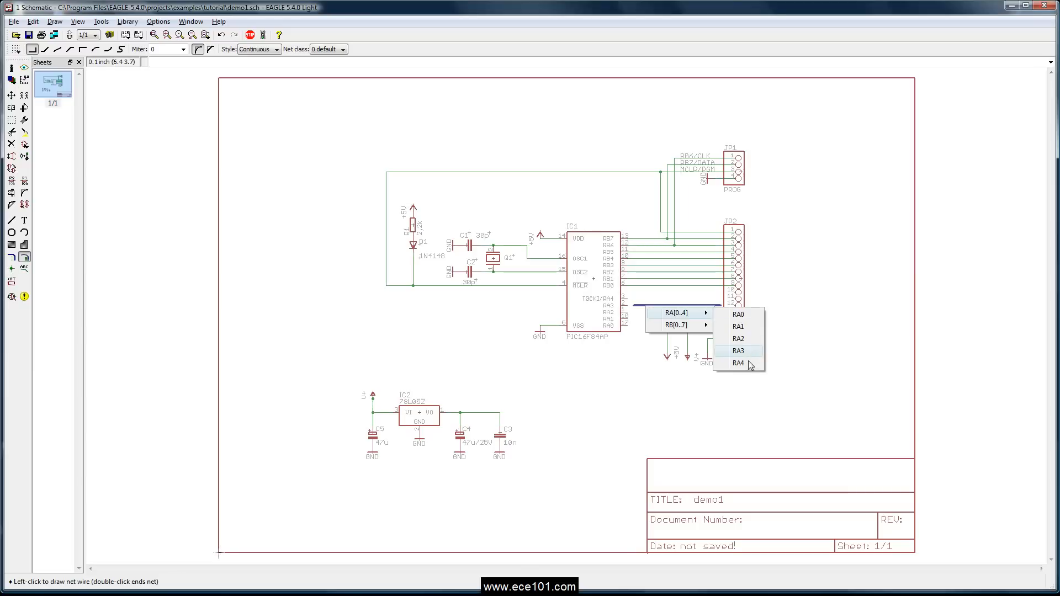
left_click(739, 352)
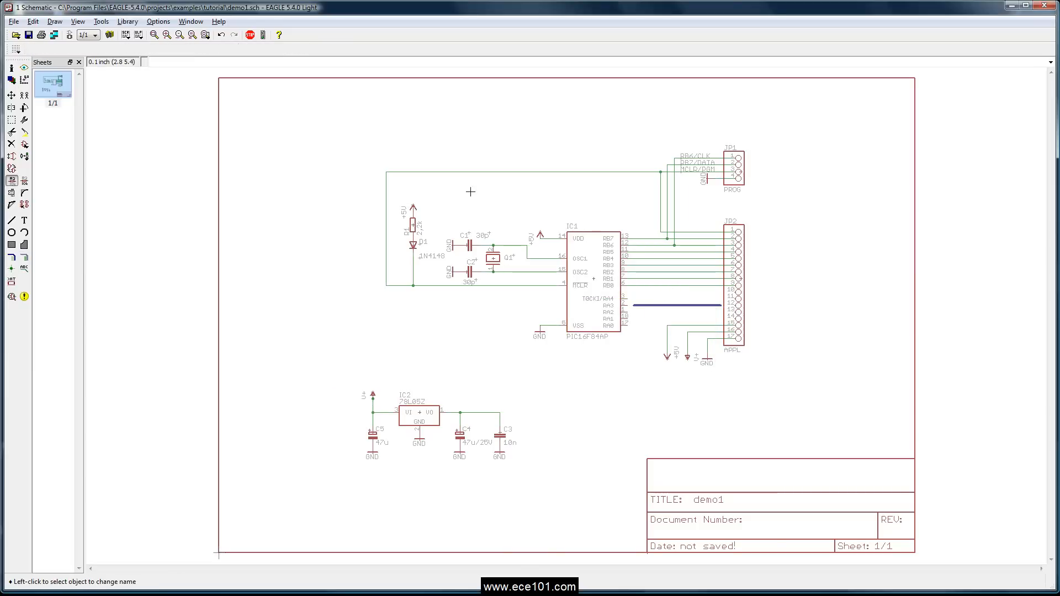
left_click(662, 305)
type("RA[0..4]")
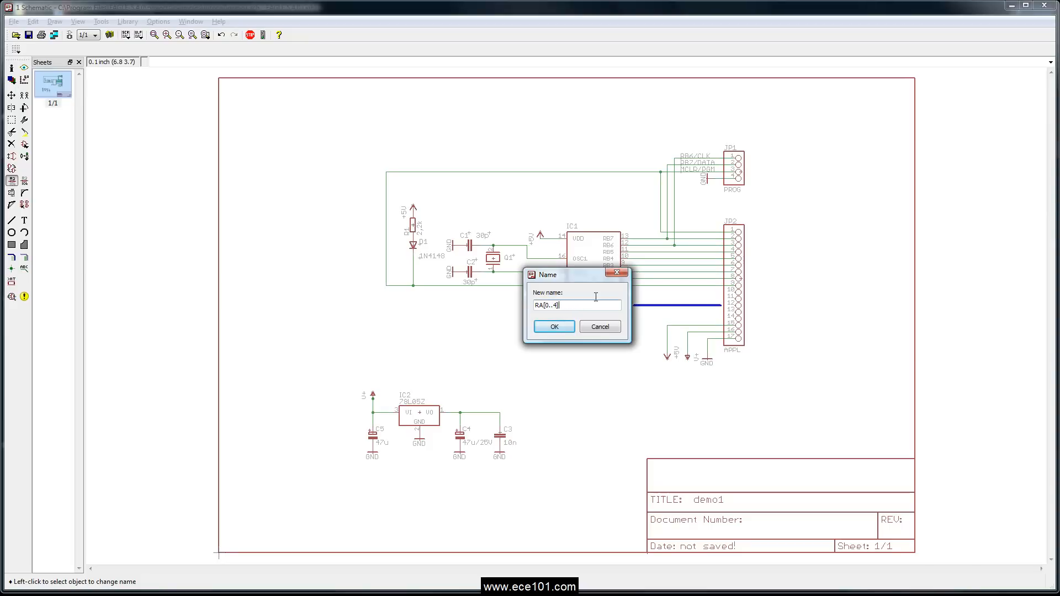
left_click(554, 327)
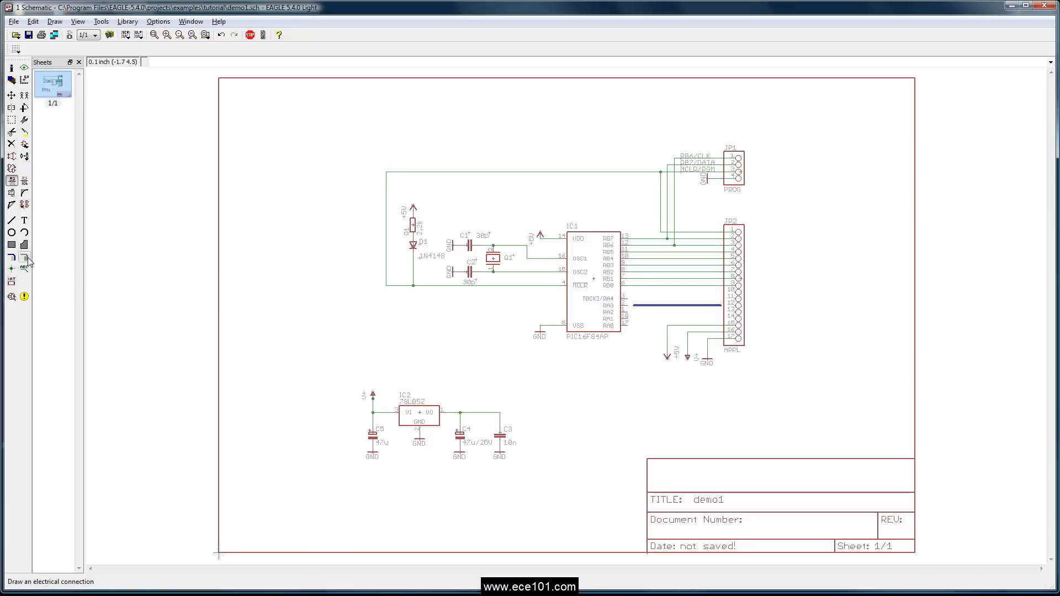
Wire IC1's RA pins to the bus as nets RA0, RA1 and RA2.
left_click(24, 257)
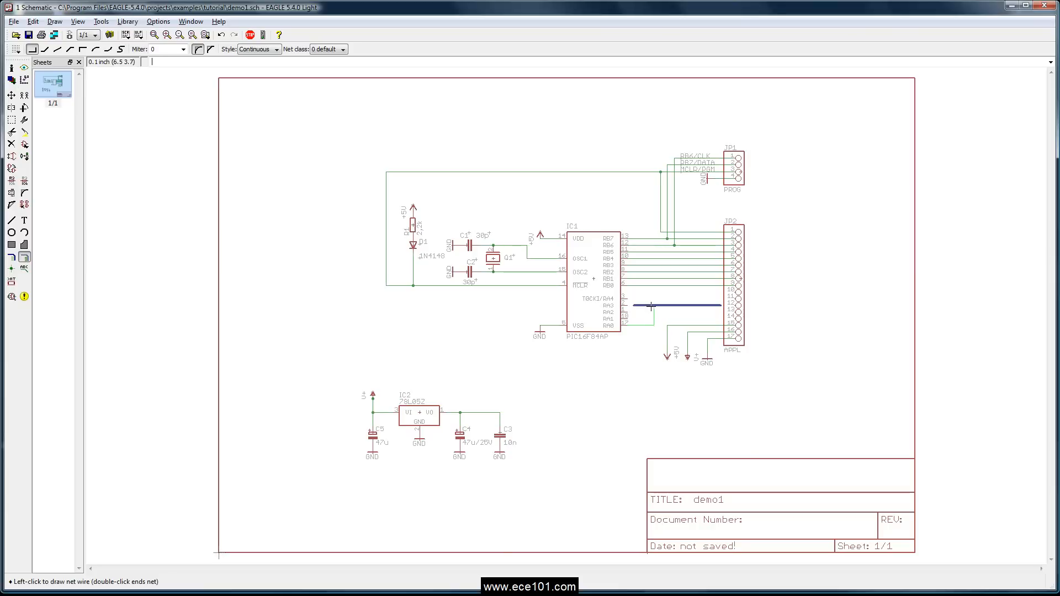
left_click(650, 305)
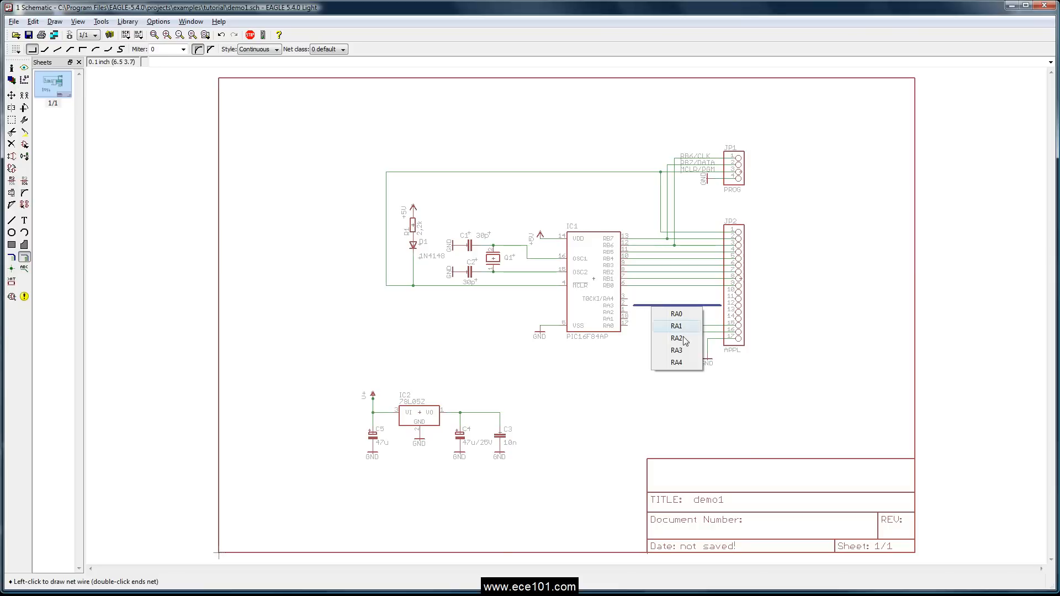
left_click(677, 325)
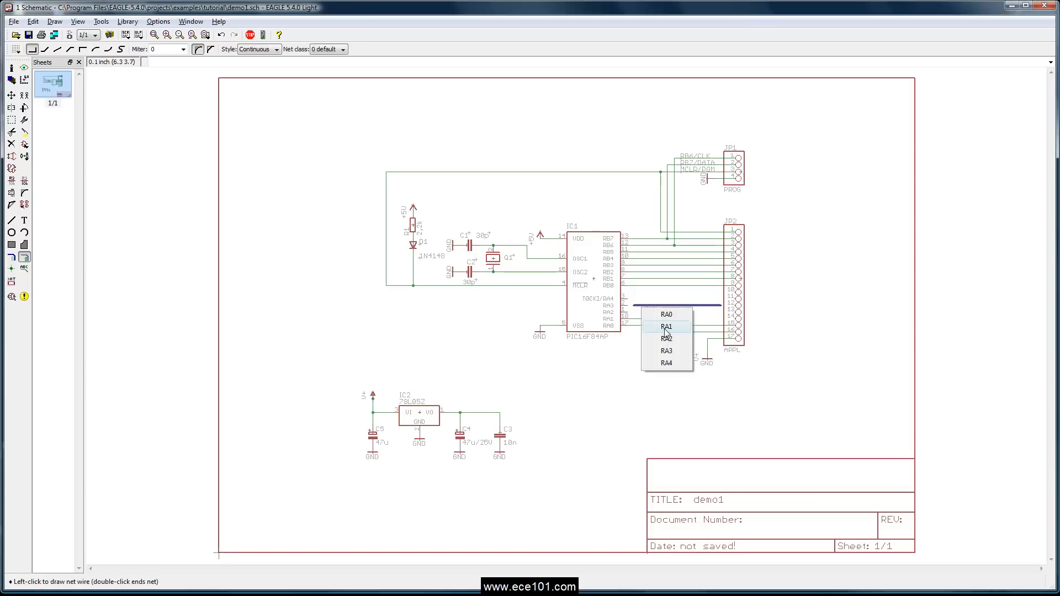
left_click(667, 327)
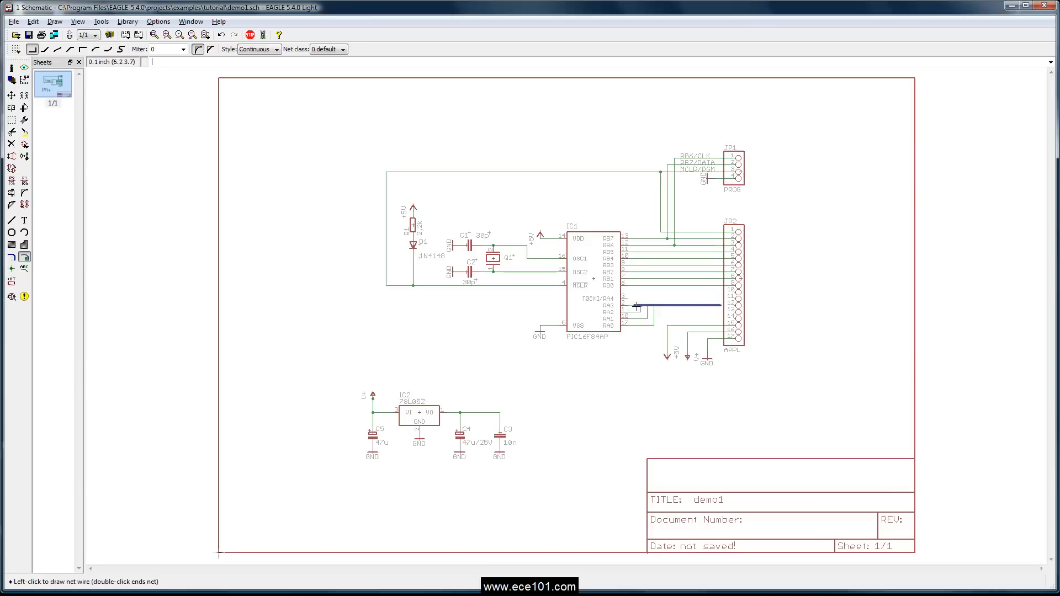
mouse_move(632, 304)
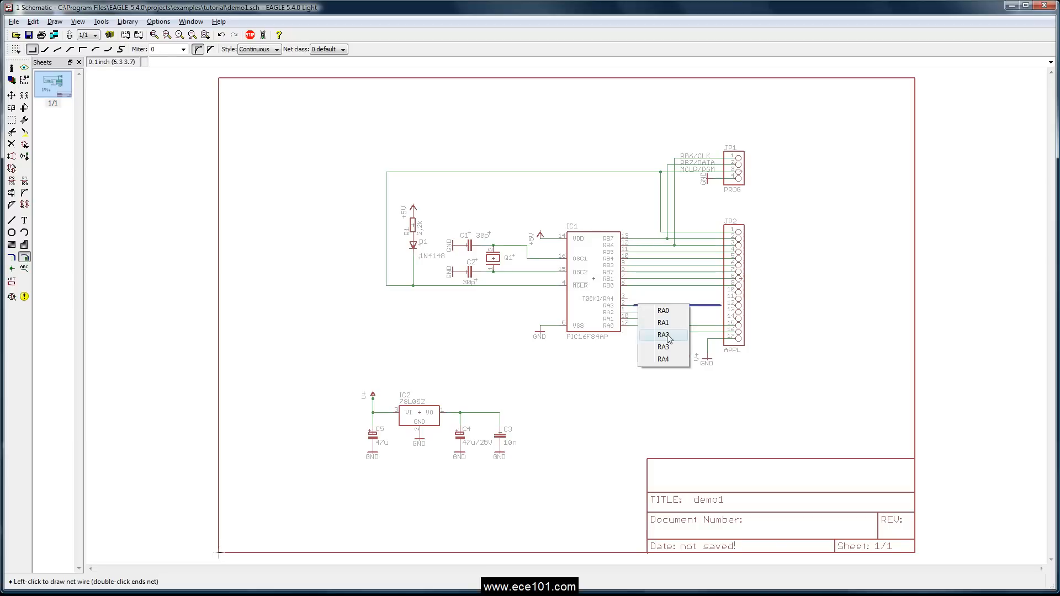
left_click(664, 335)
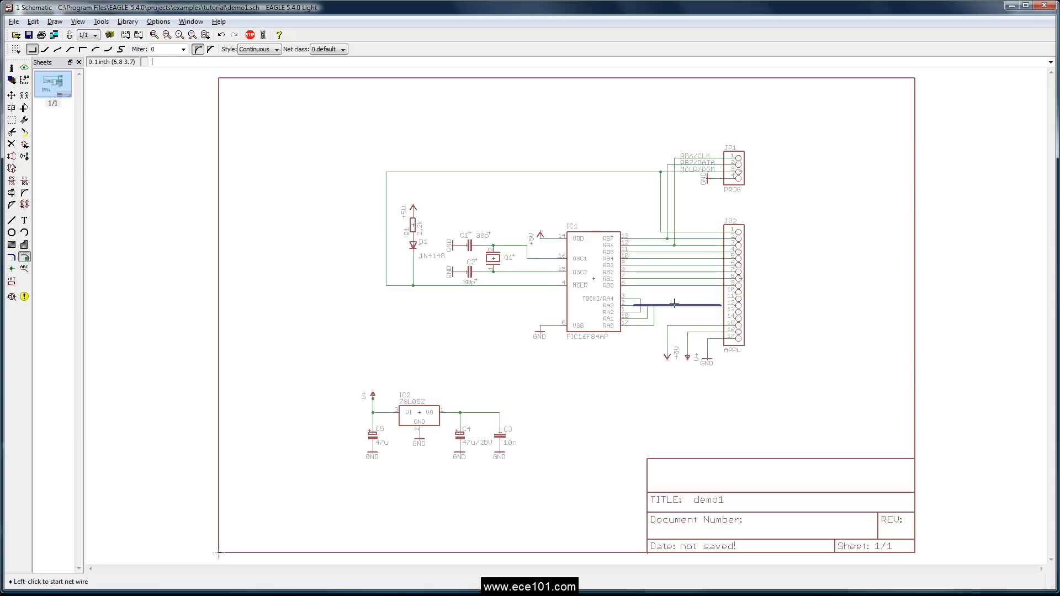
mouse_move(721, 305)
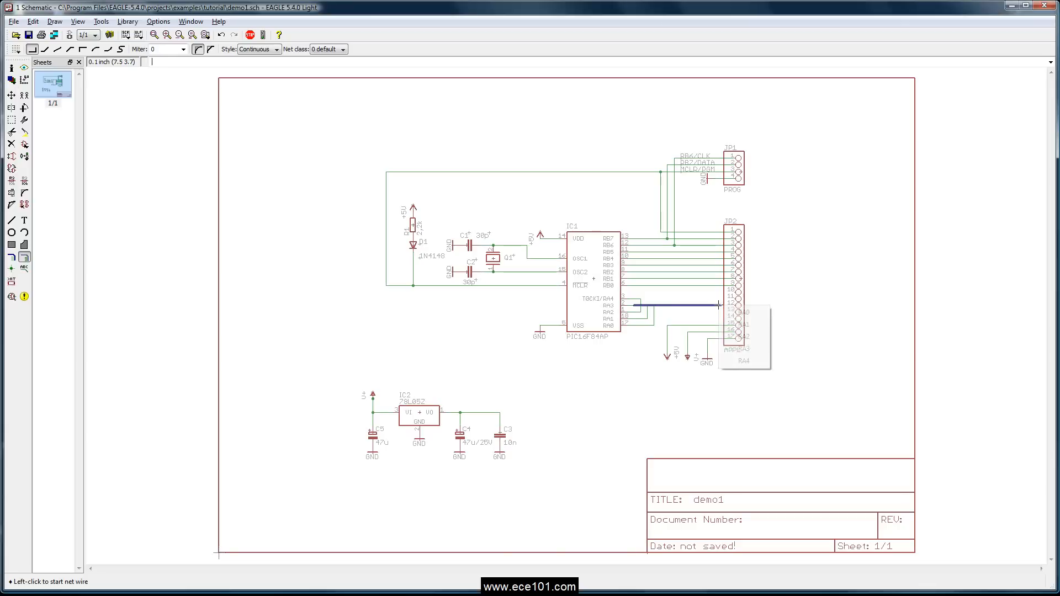
Wire JP2 pins to the bus as nets RA3 and RA1.
left_click(727, 318)
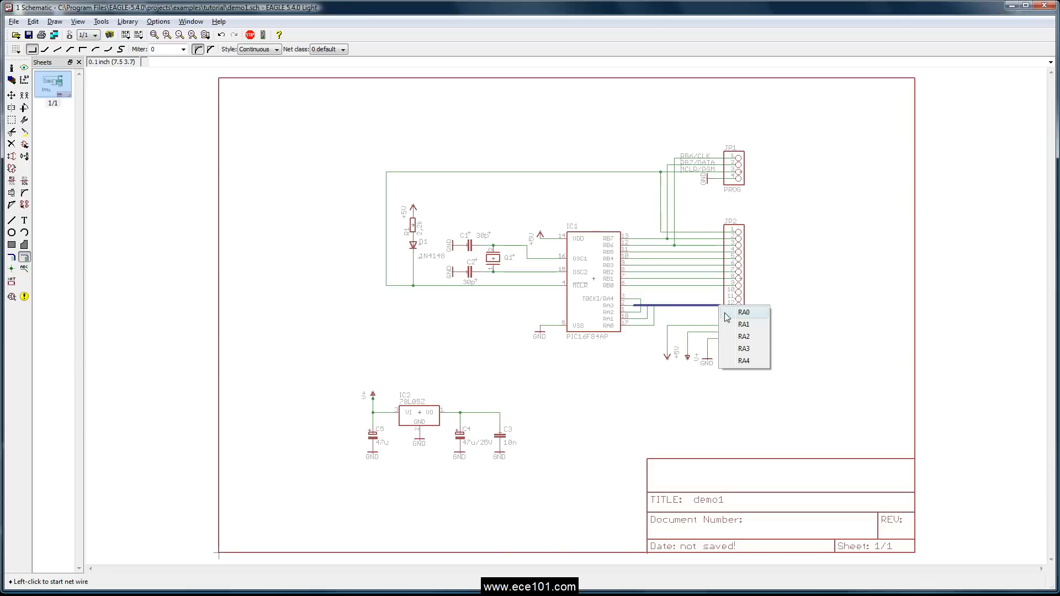
mouse_move(737, 349)
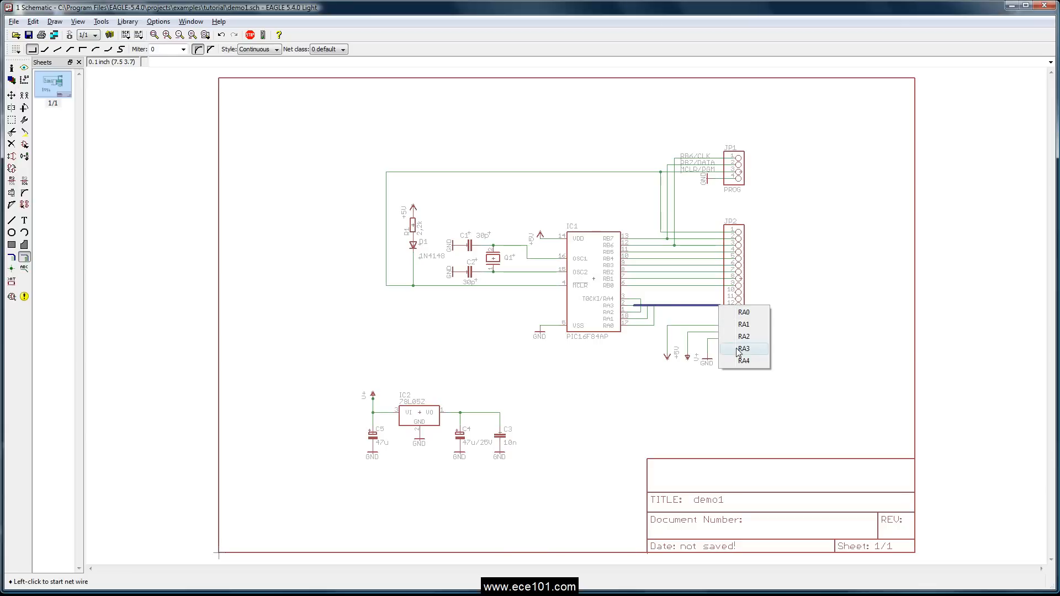
left_click(743, 361)
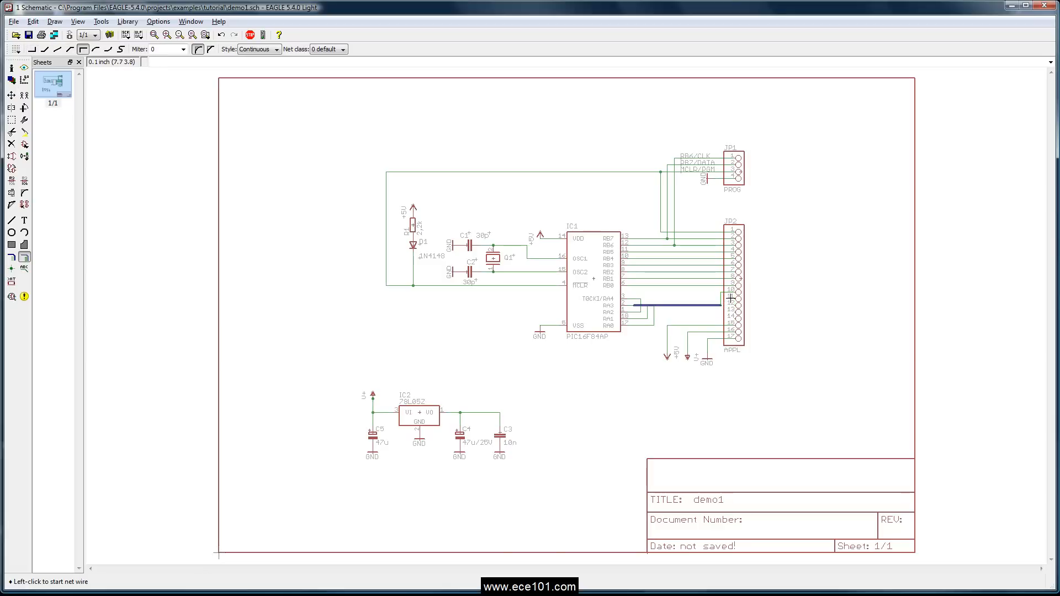
mouse_move(729, 297)
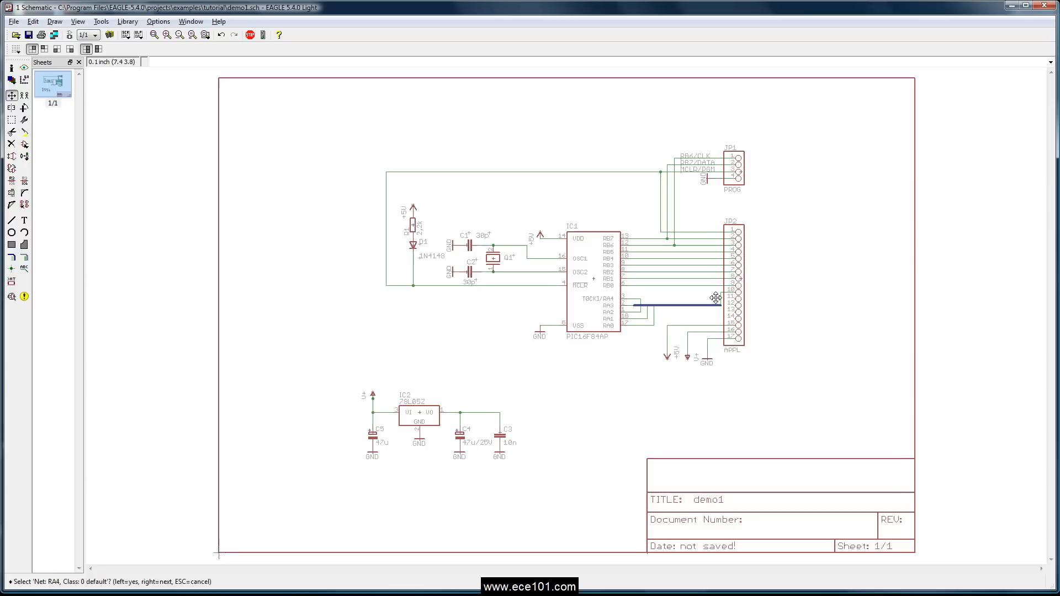
left_click(713, 297)
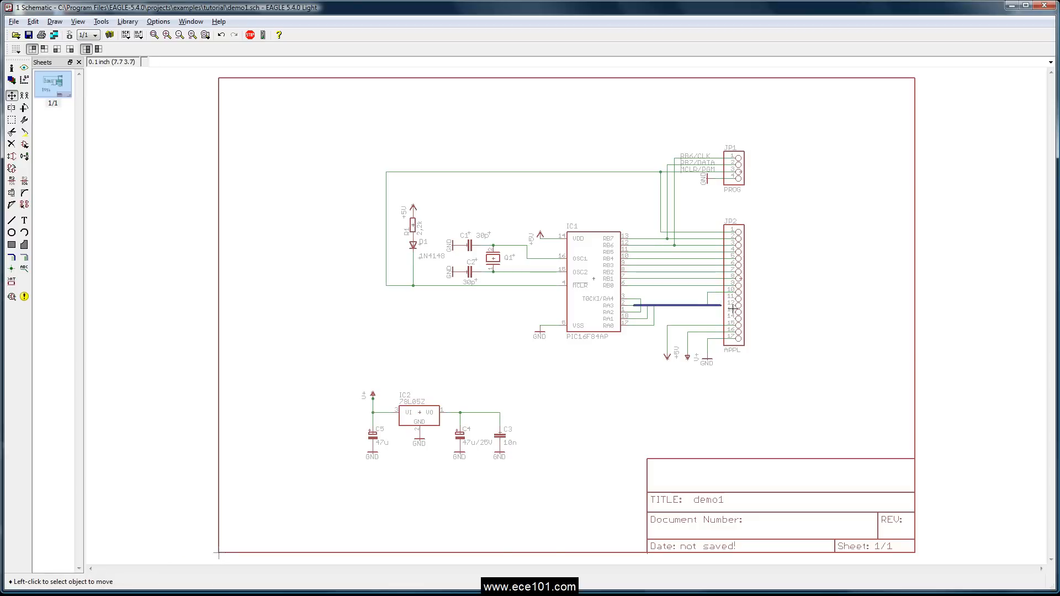
left_click(10, 220)
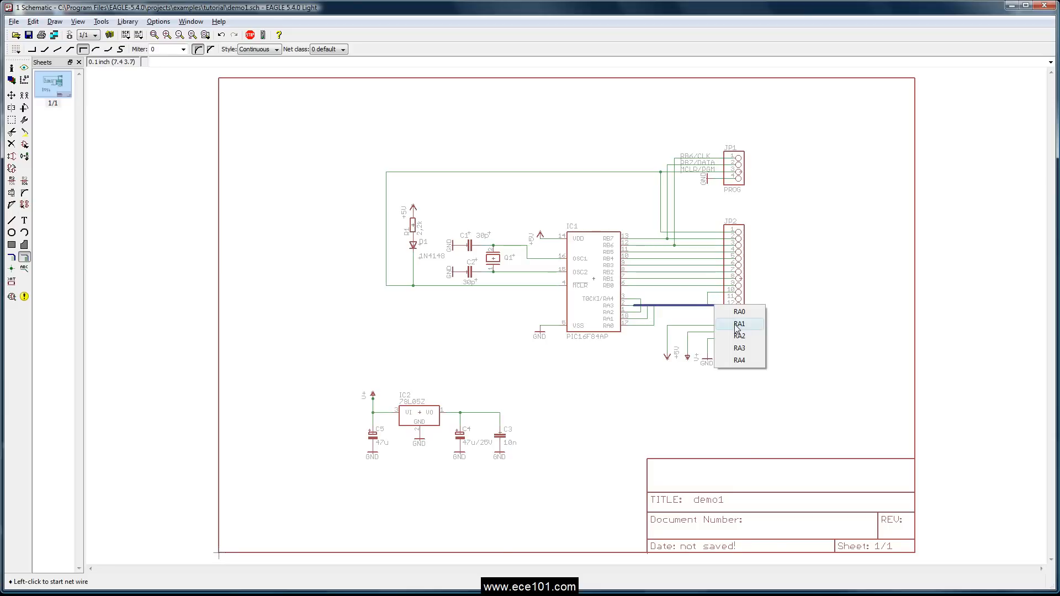
left_click(740, 347)
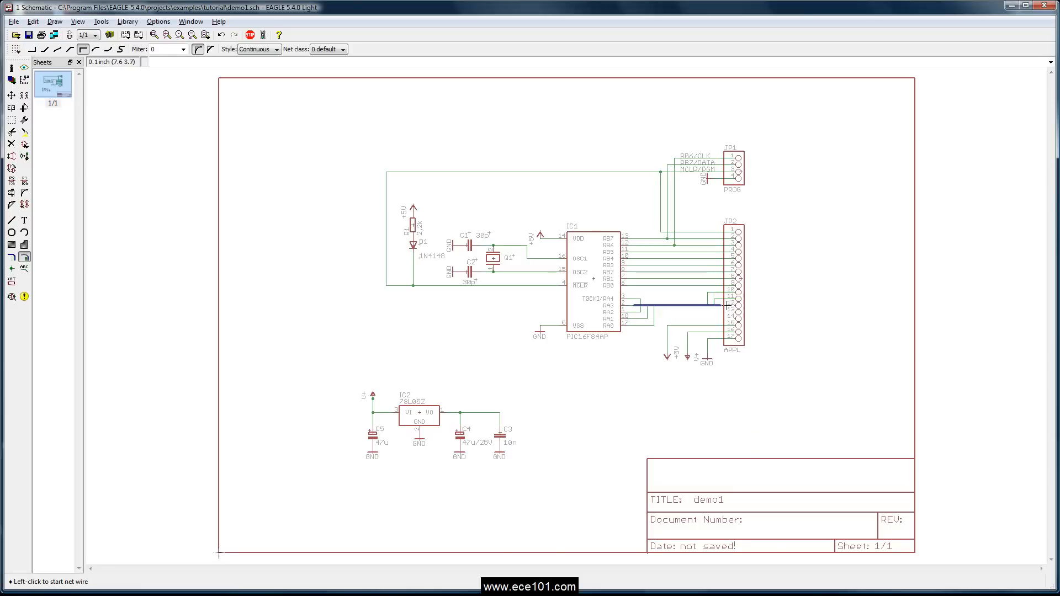
left_click(729, 318)
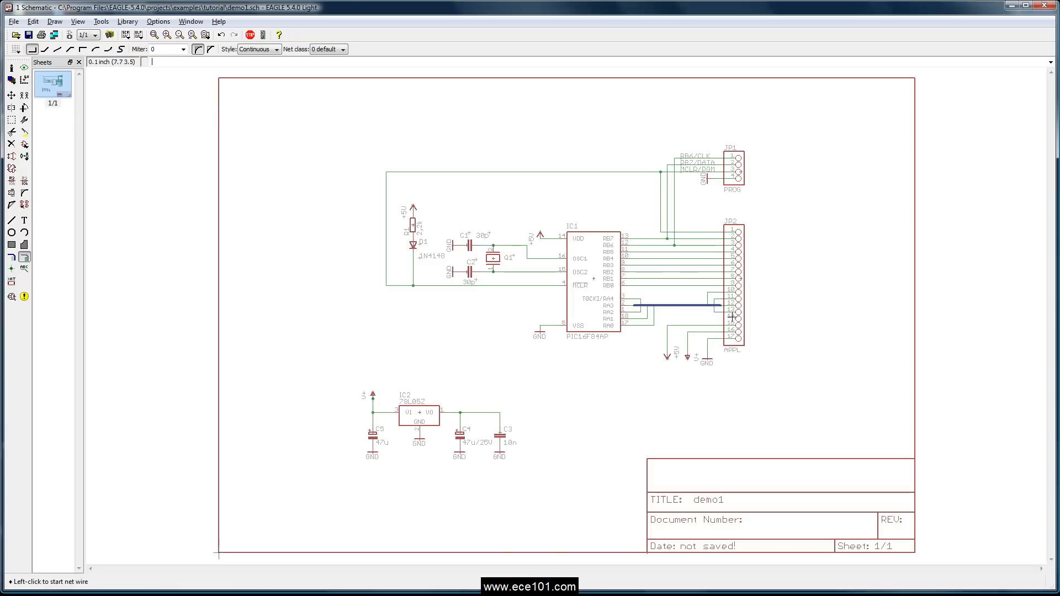
Connect another JP2 pin to the RA[0..4] bus with its matching RA net.
left_click(719, 306)
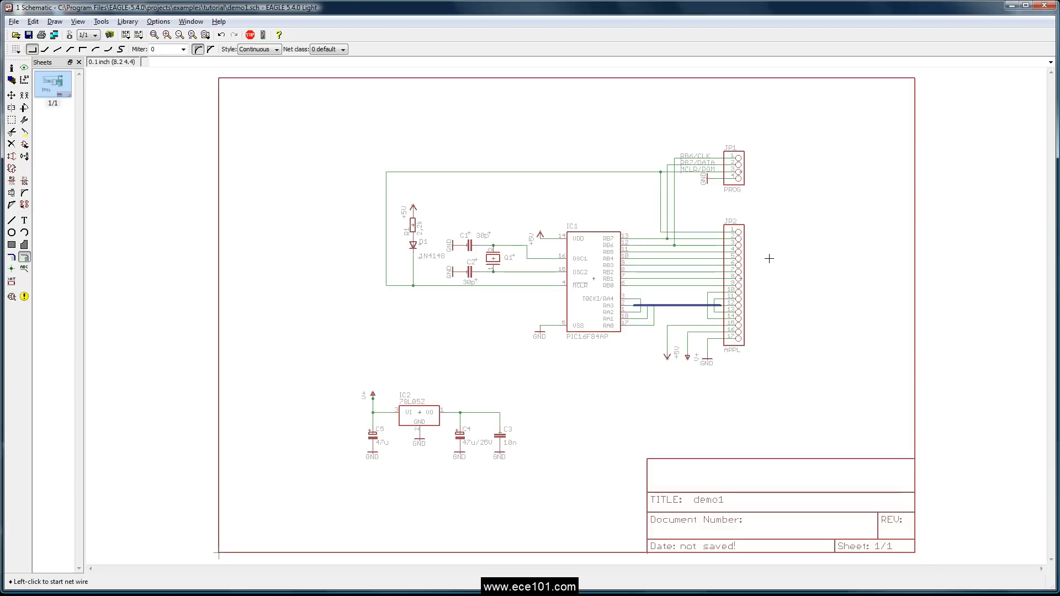
mouse_move(751, 262)
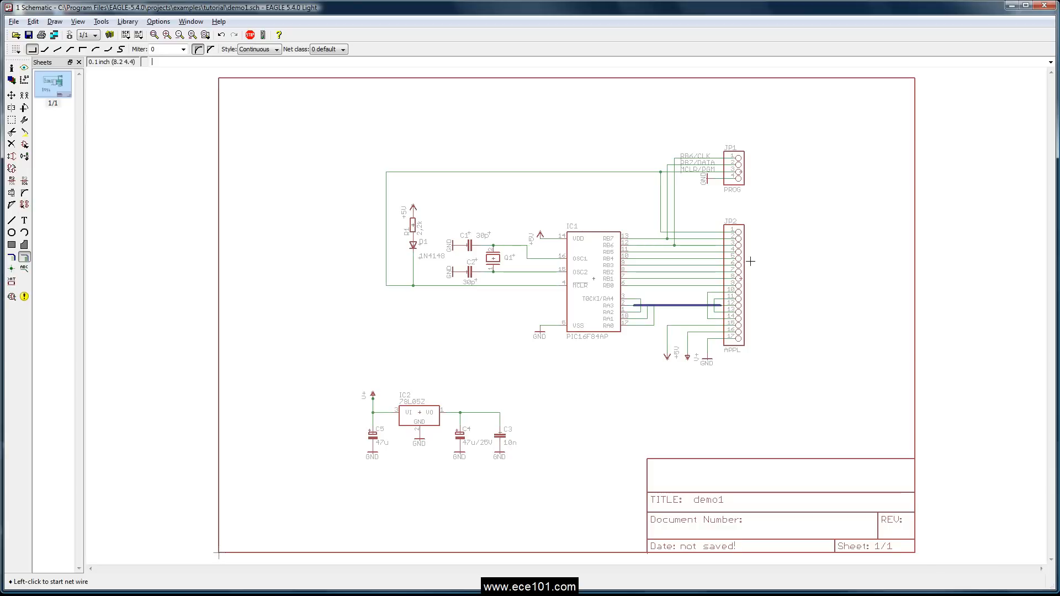
mouse_move(609, 325)
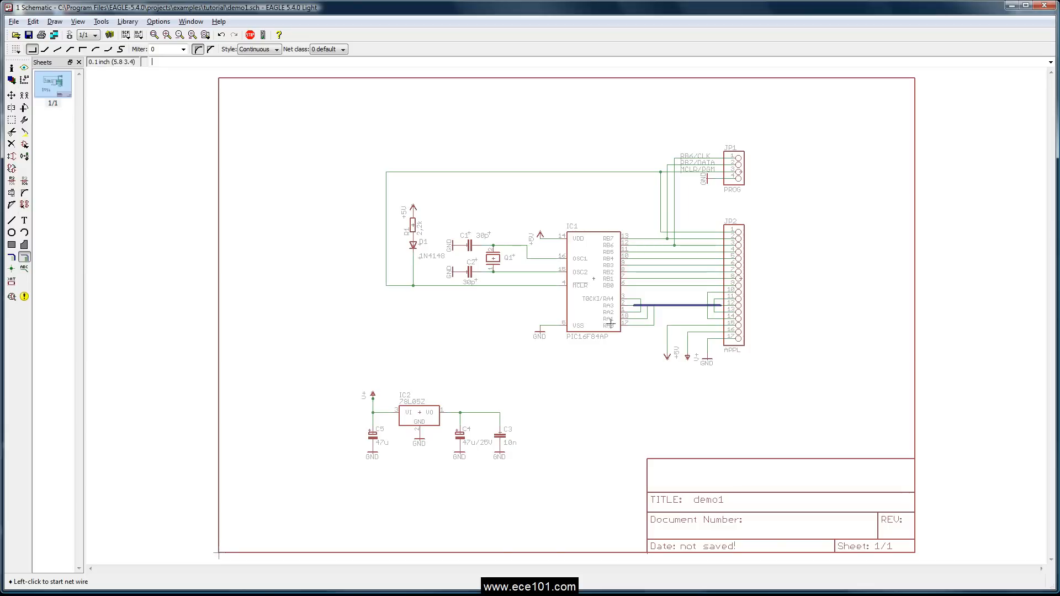
mouse_move(618, 318)
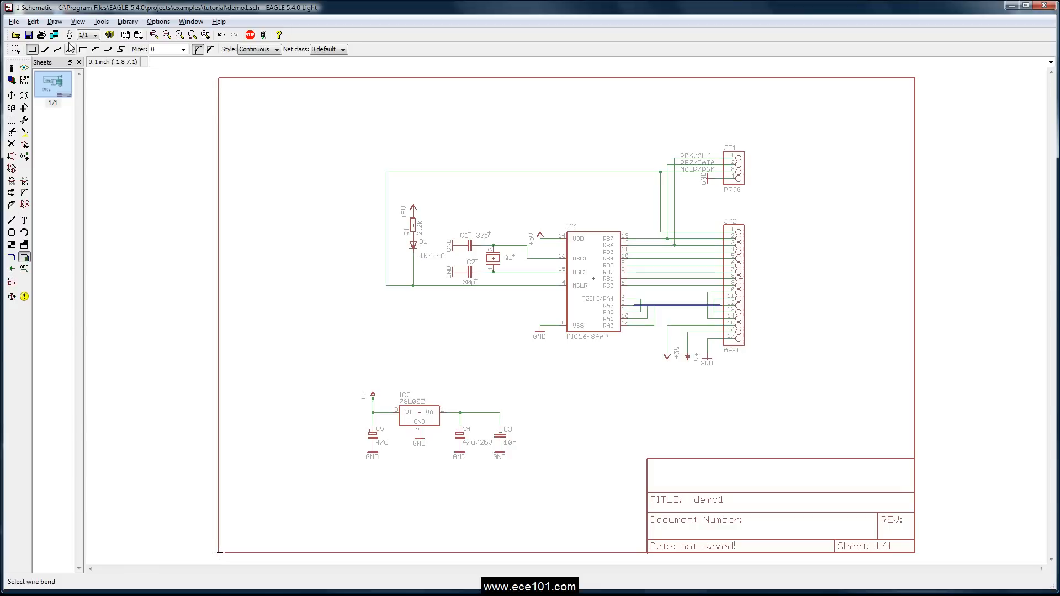
Generate the demo1 board from the schematic, parts placed beside the empty outline.
left_click(121, 34)
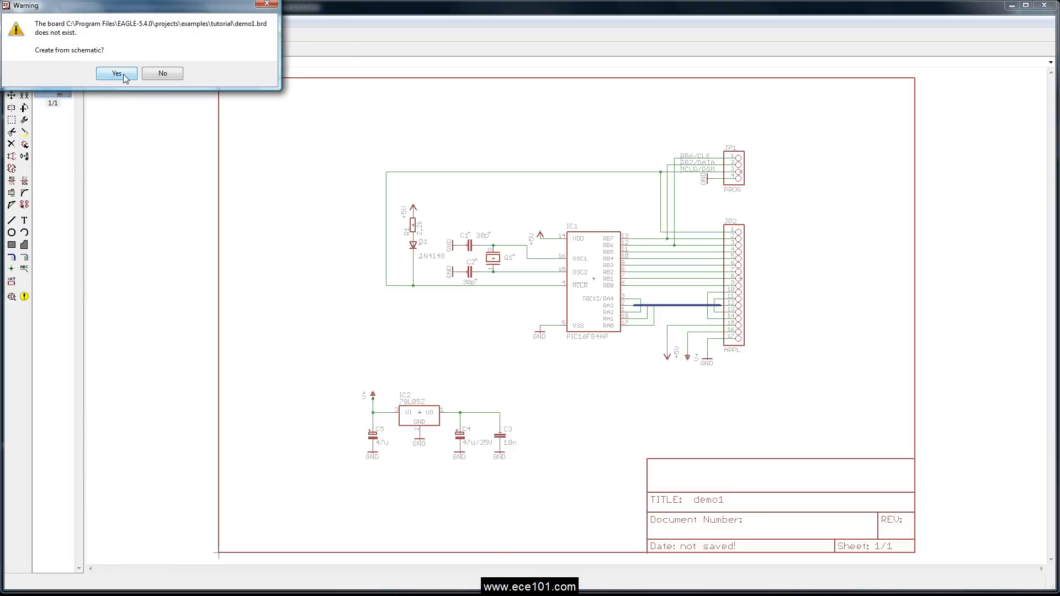
left_click(116, 73)
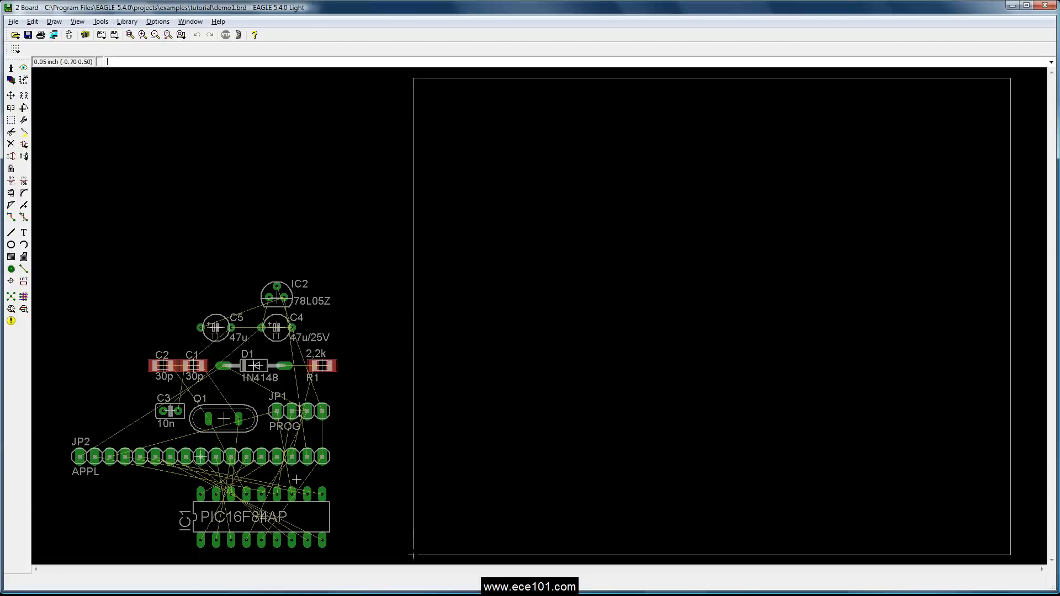
mouse_move(193, 465)
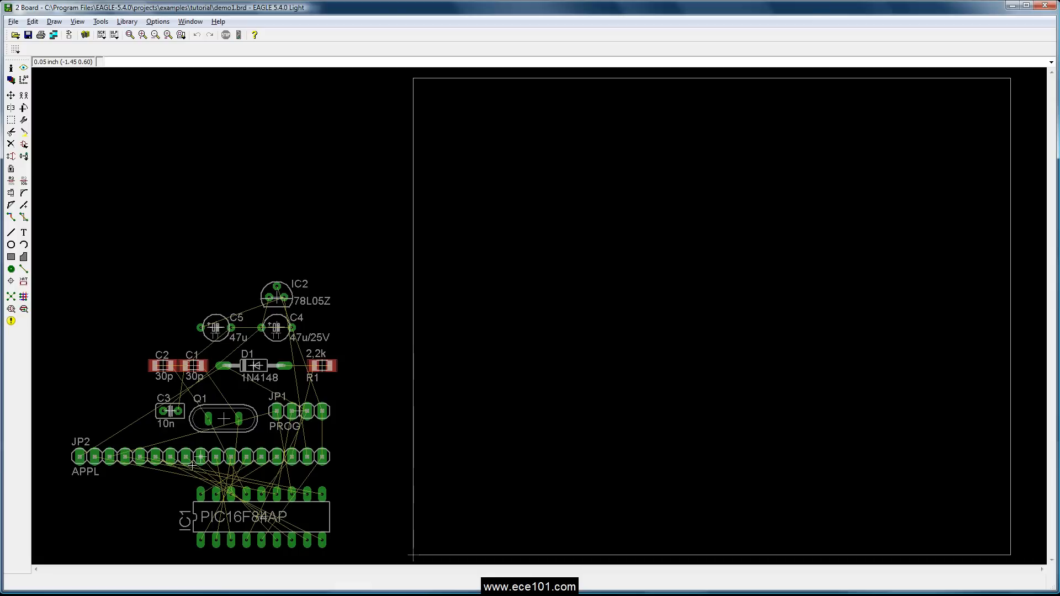
mouse_move(110, 345)
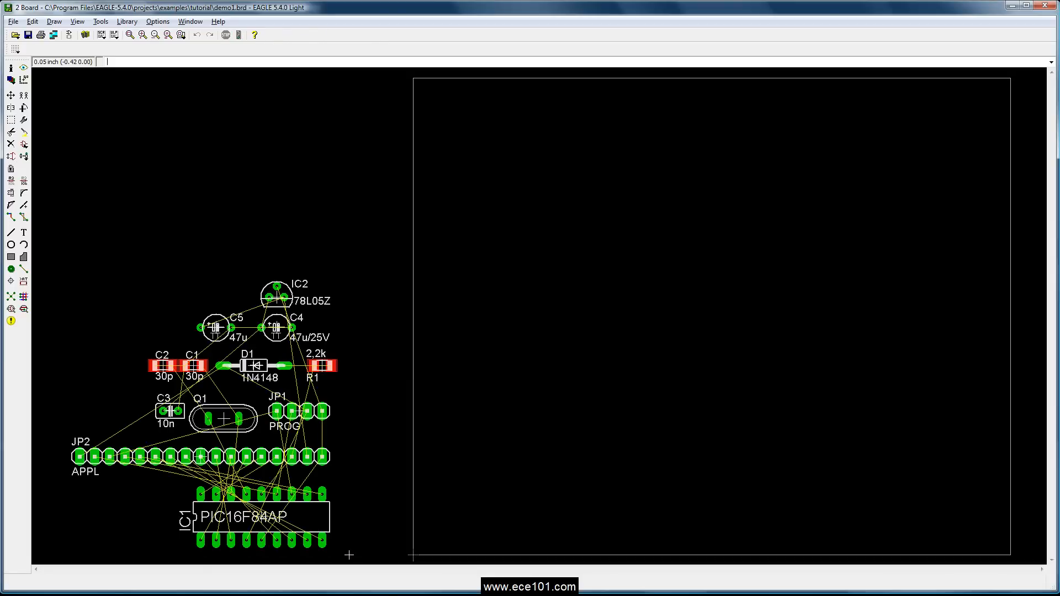
Move all parts as a group from beside Q1 onto the board outline.
right_click(224, 417)
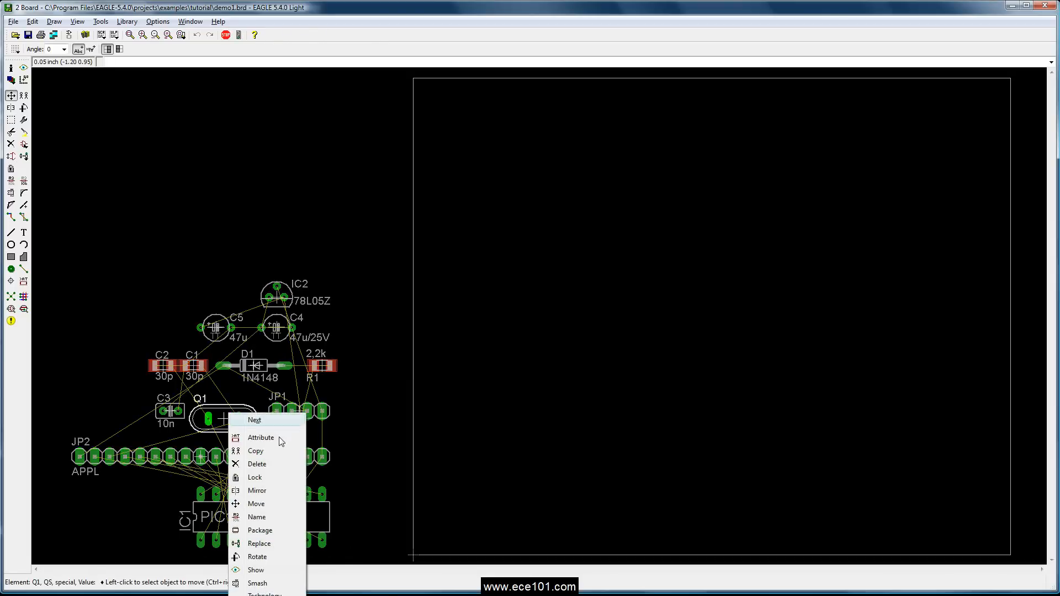
left_click(256, 504)
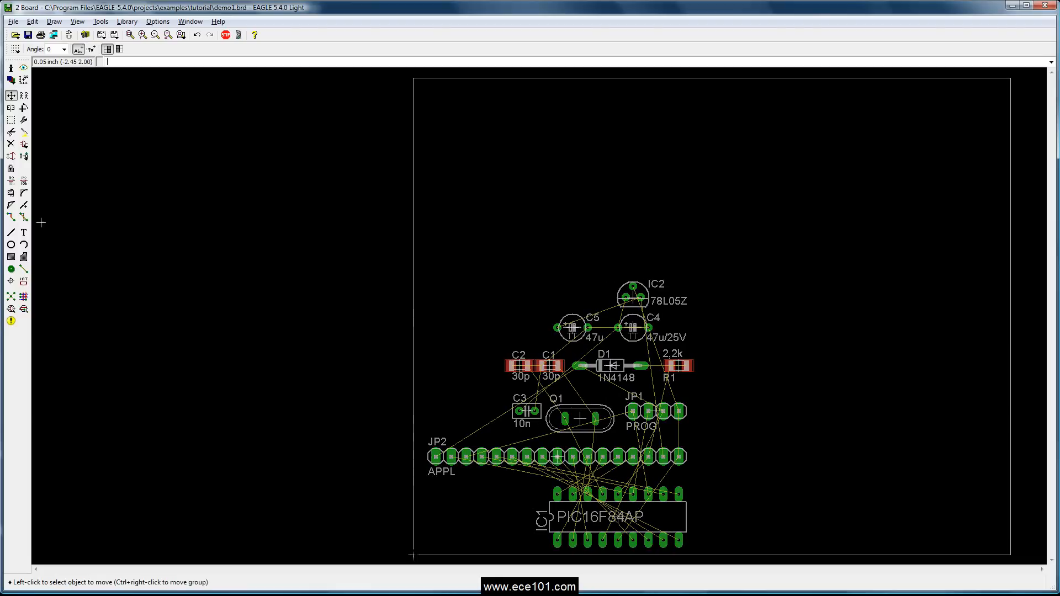
mouse_move(559, 446)
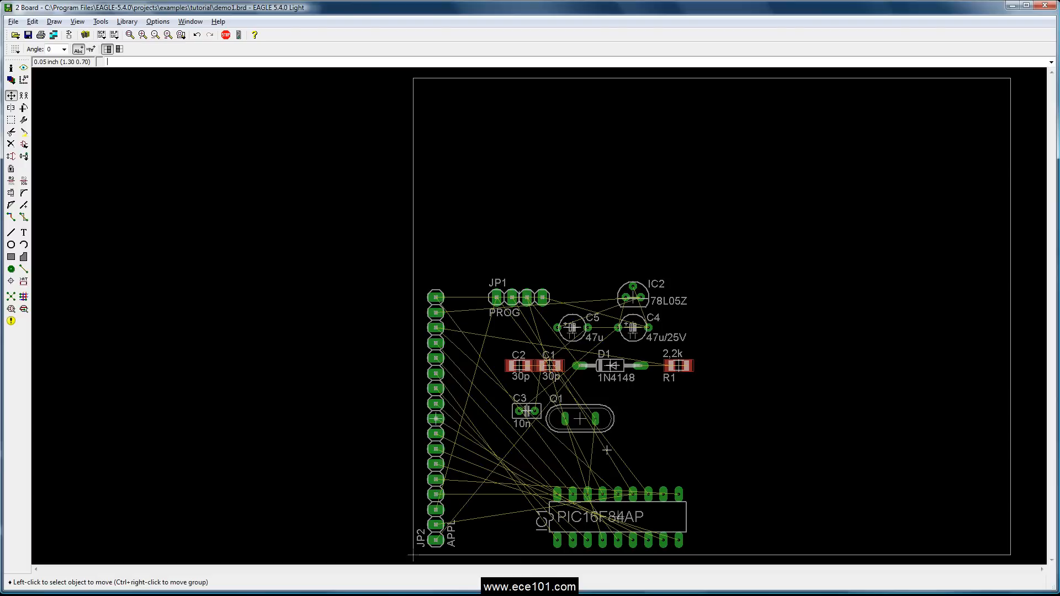
mouse_move(544, 454)
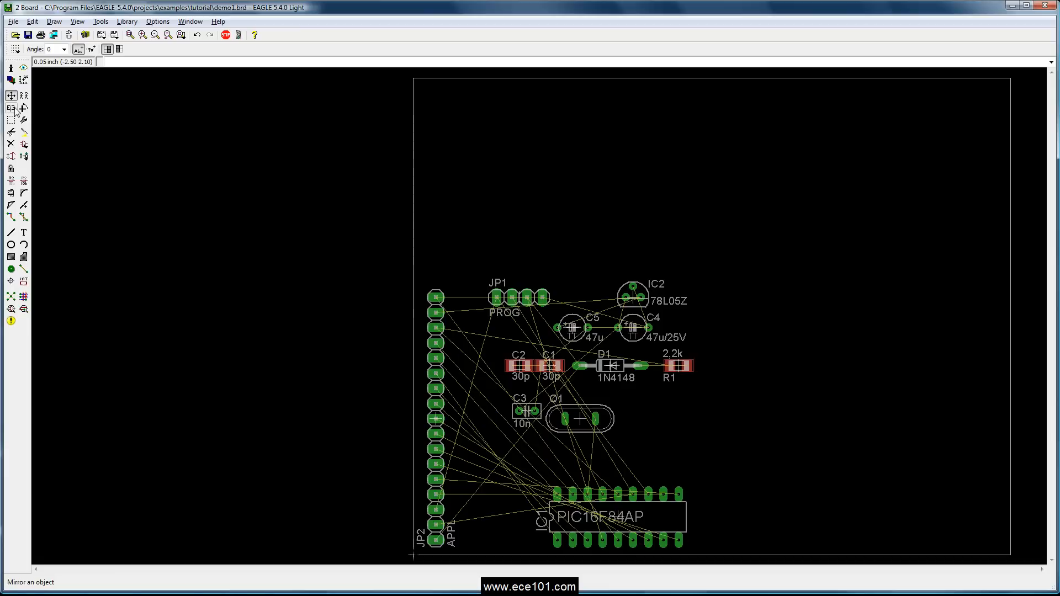
mouse_move(22, 110)
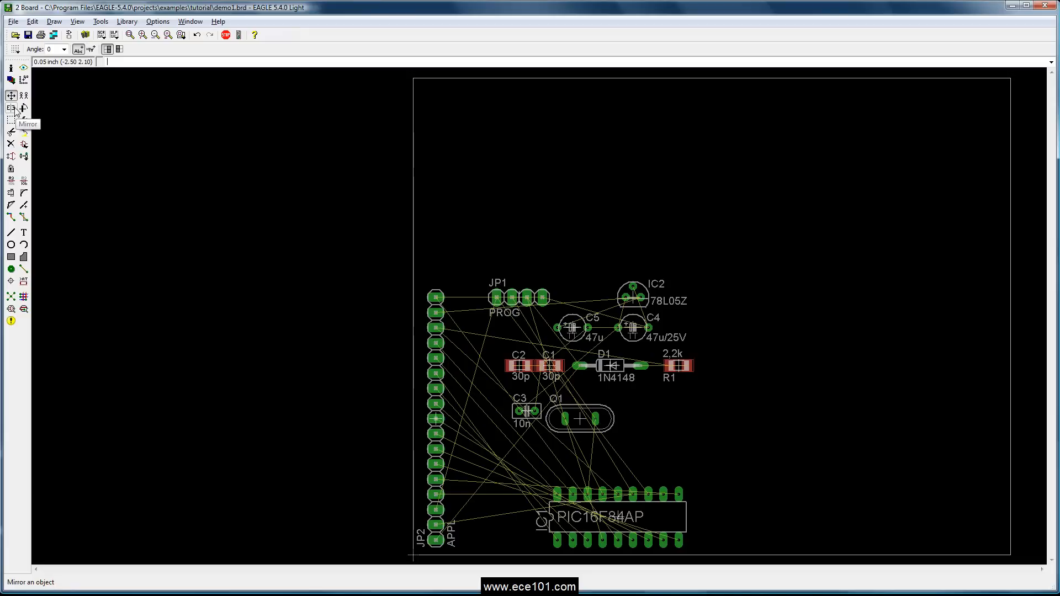
Mirror capacitors C2 and C1 to the bottom side, returning diode D1 to the top.
left_click(10, 109)
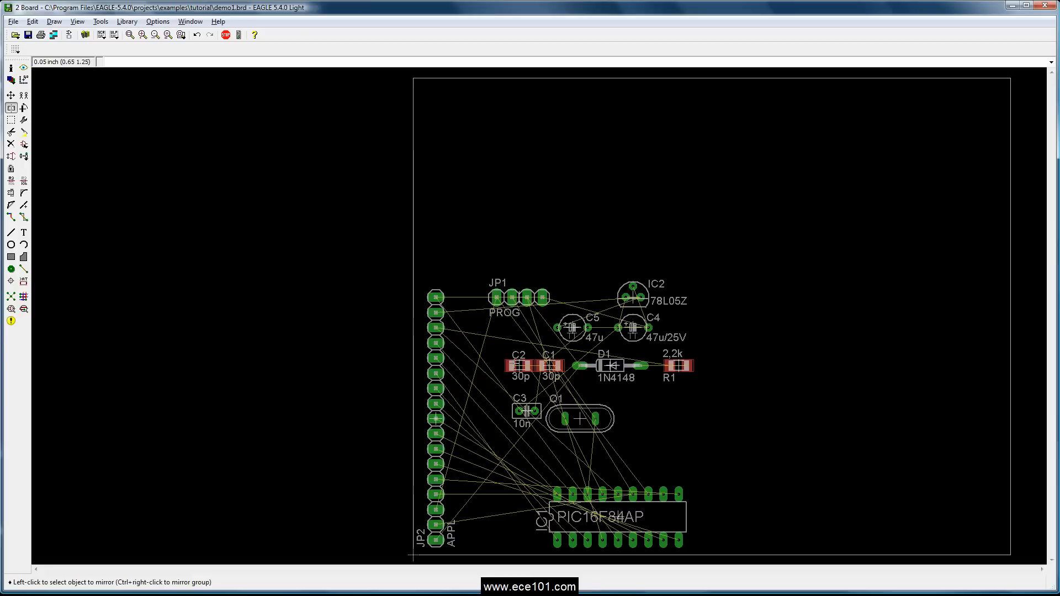
left_click(522, 366)
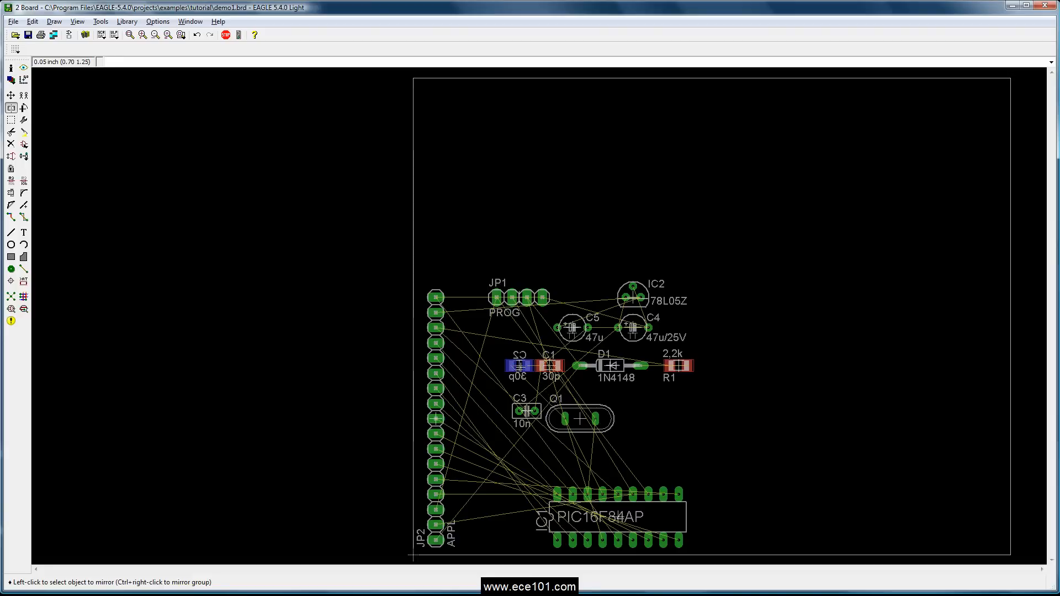
mouse_move(519, 366)
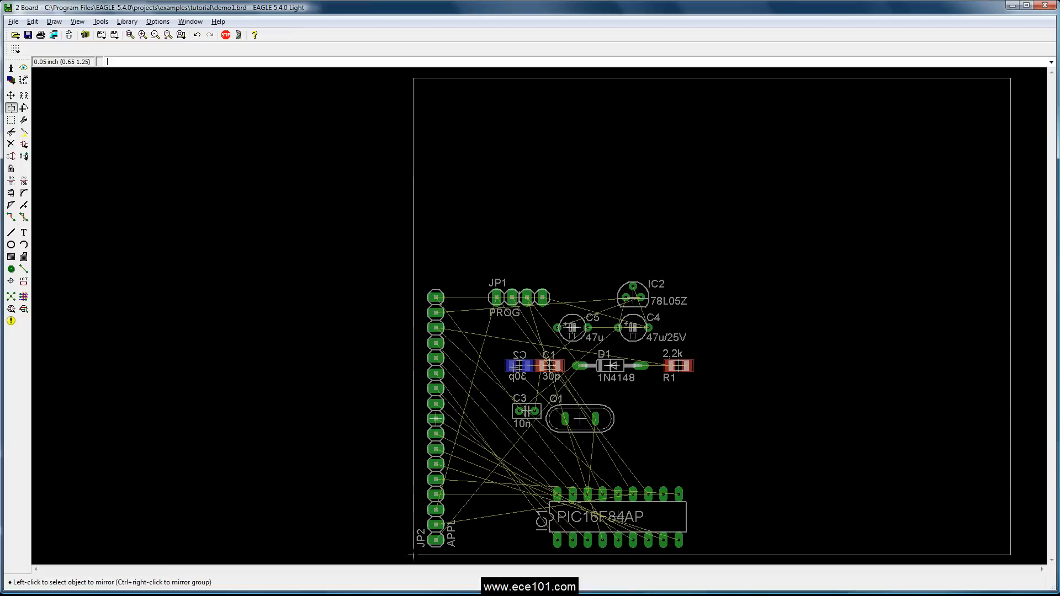
mouse_move(500, 329)
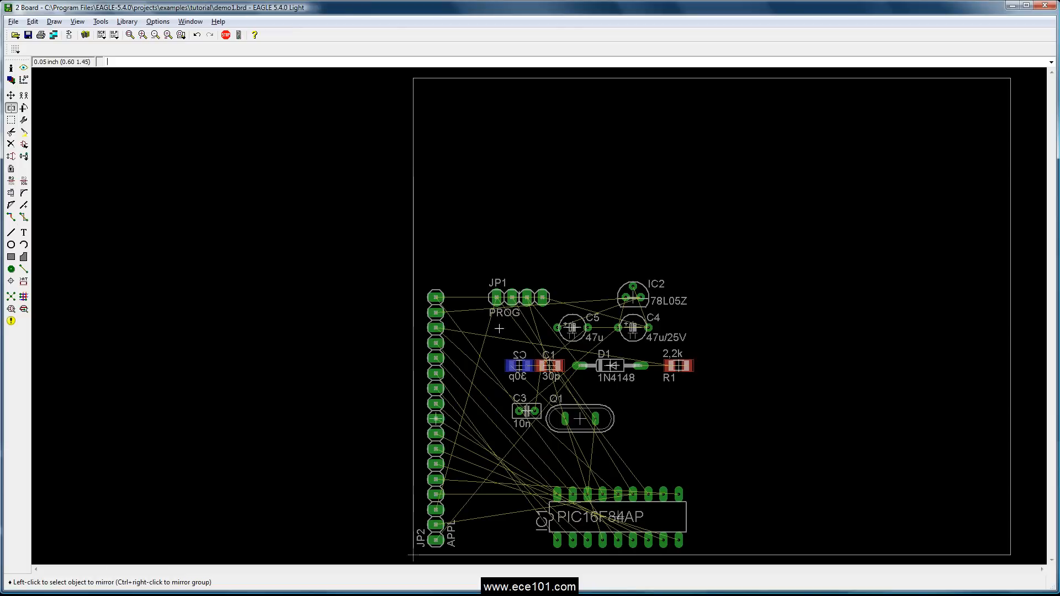
mouse_move(516, 343)
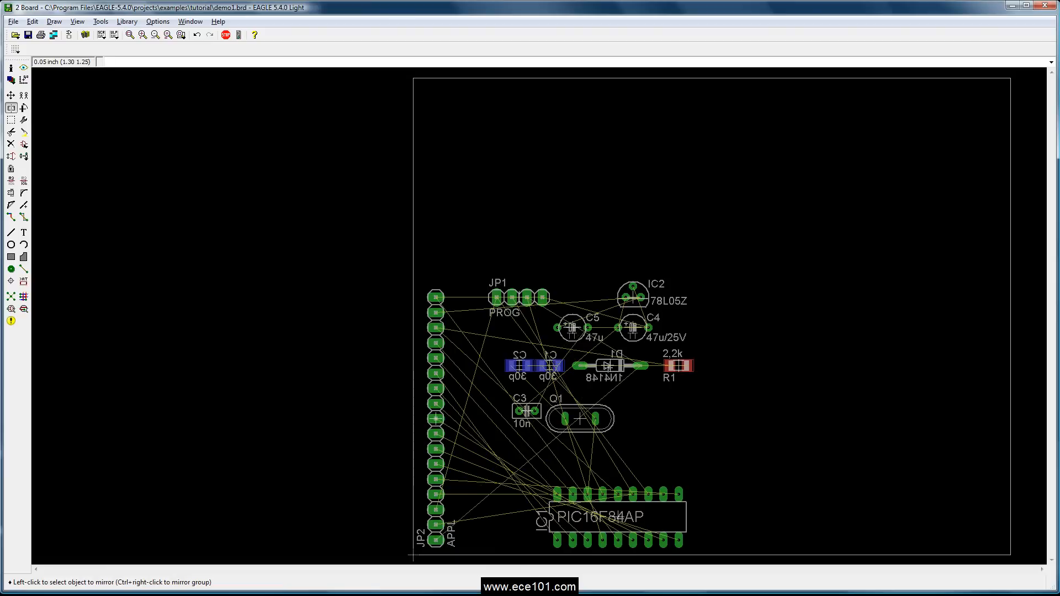
left_click(605, 366)
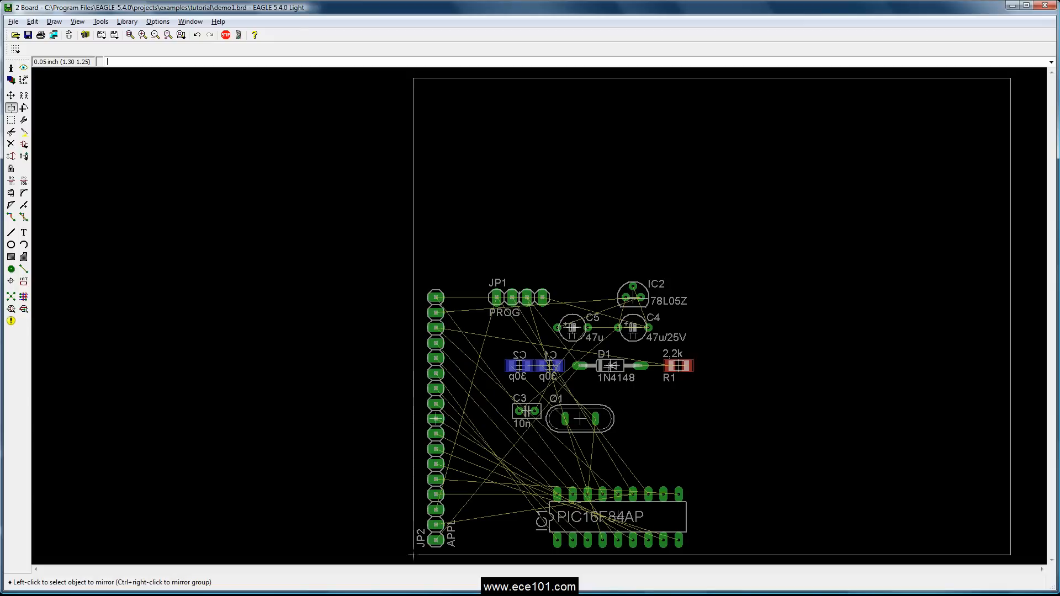
Move crystal Q1 right to sit horizontally just above IC1, after trying 90°.
left_click(11, 95)
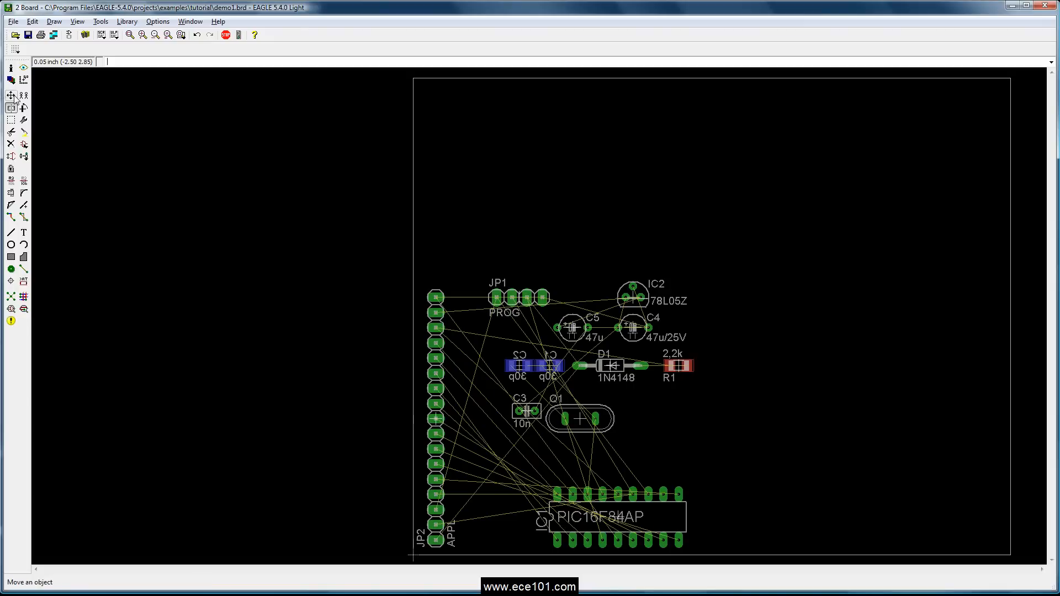
left_click(12, 95)
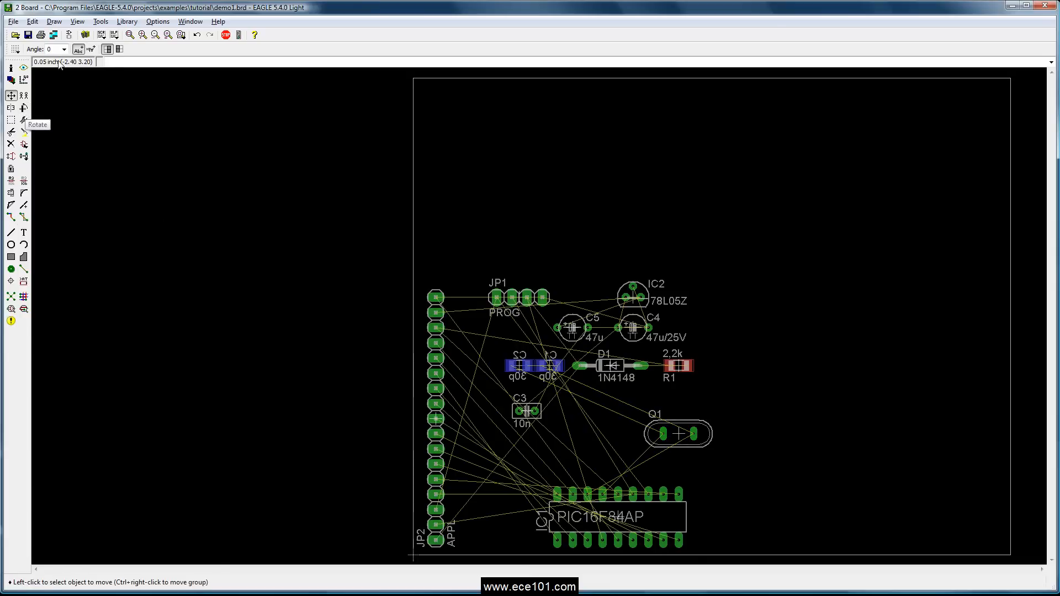
left_click(64, 48)
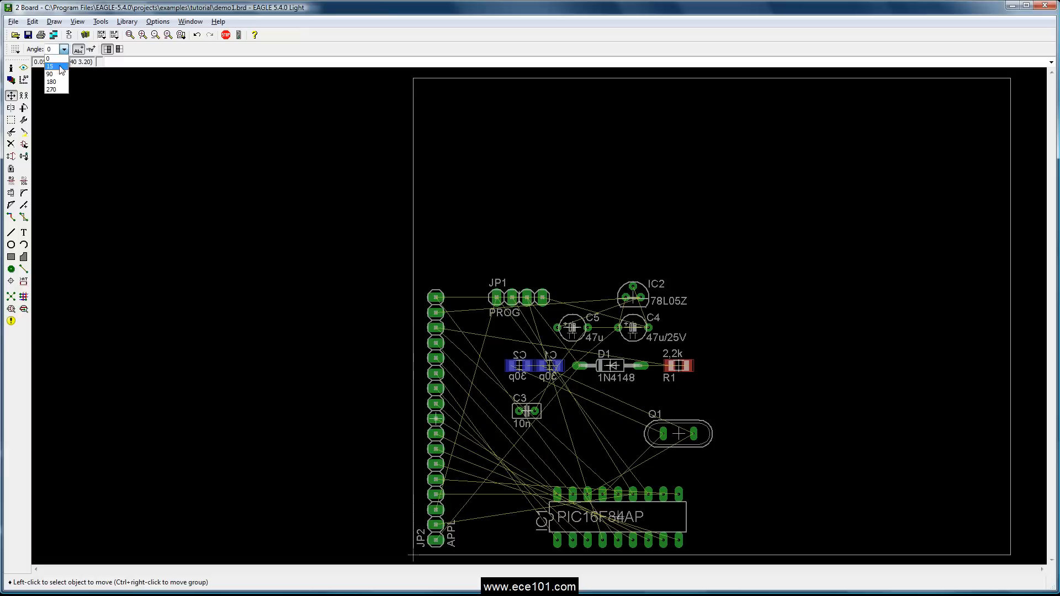
left_click(51, 73)
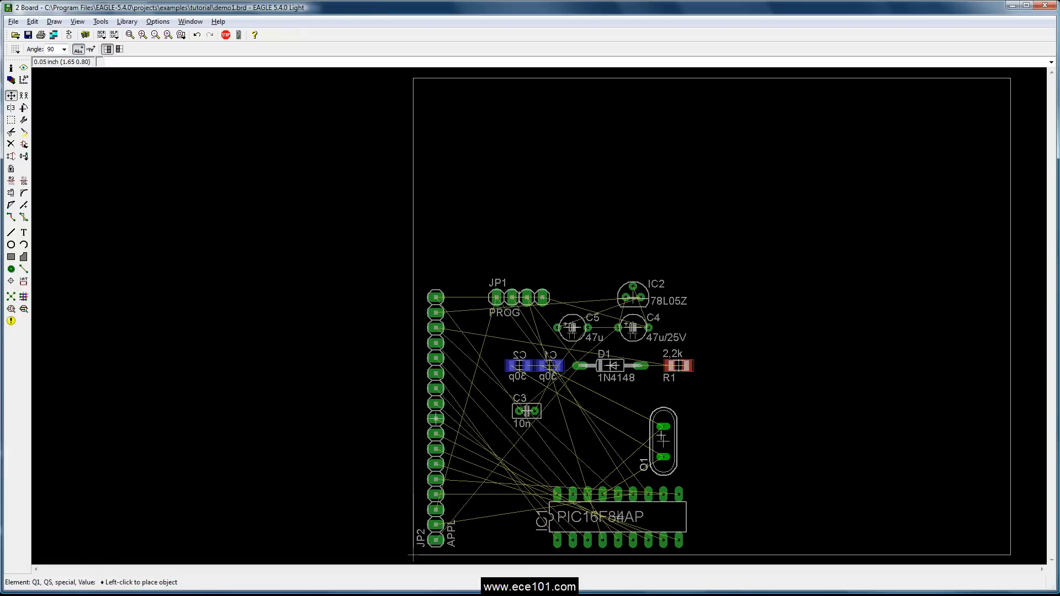
left_click(664, 443)
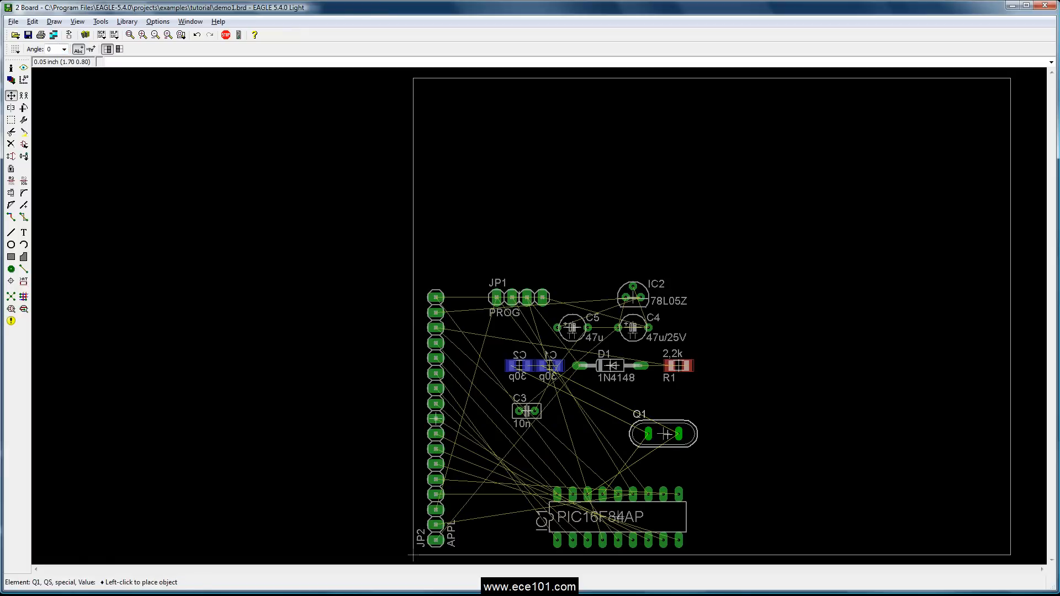
left_click(23, 147)
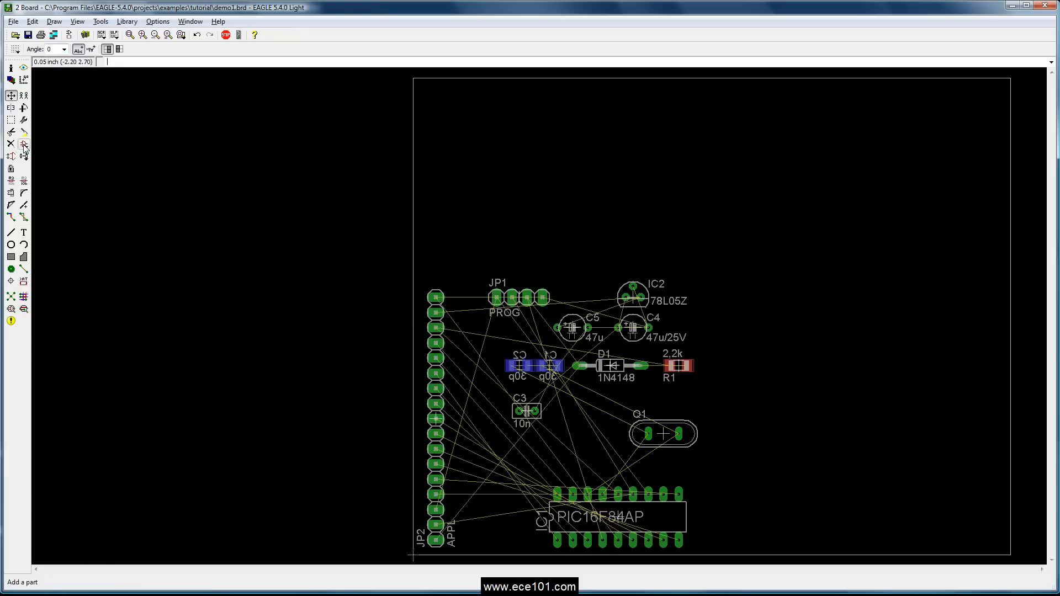
mouse_move(23, 109)
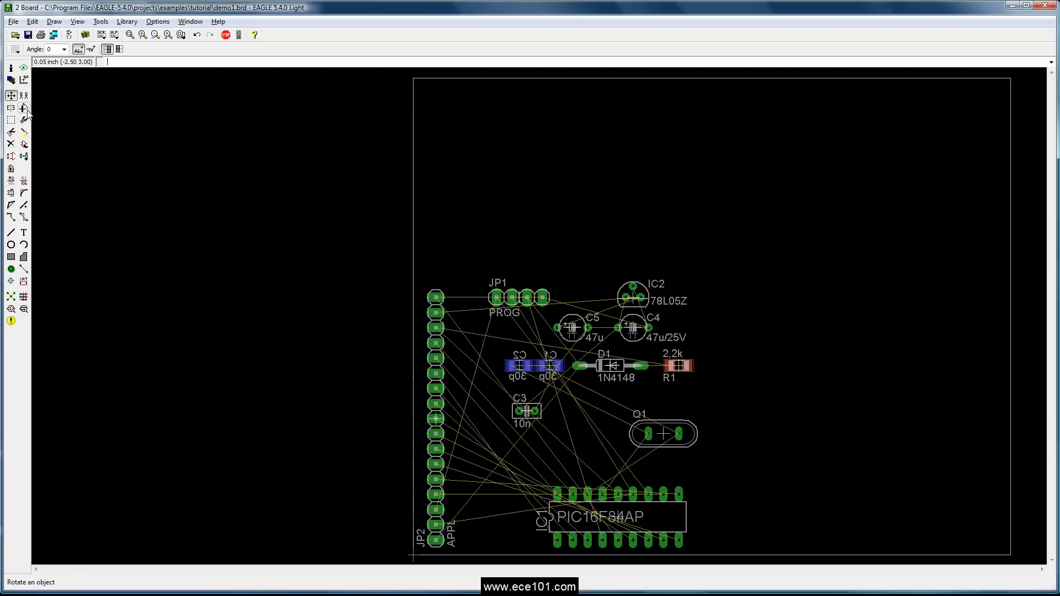
Rotate crystal Q1 by 45° so it sits diagonally above IC1.
left_click(64, 49)
type("90")
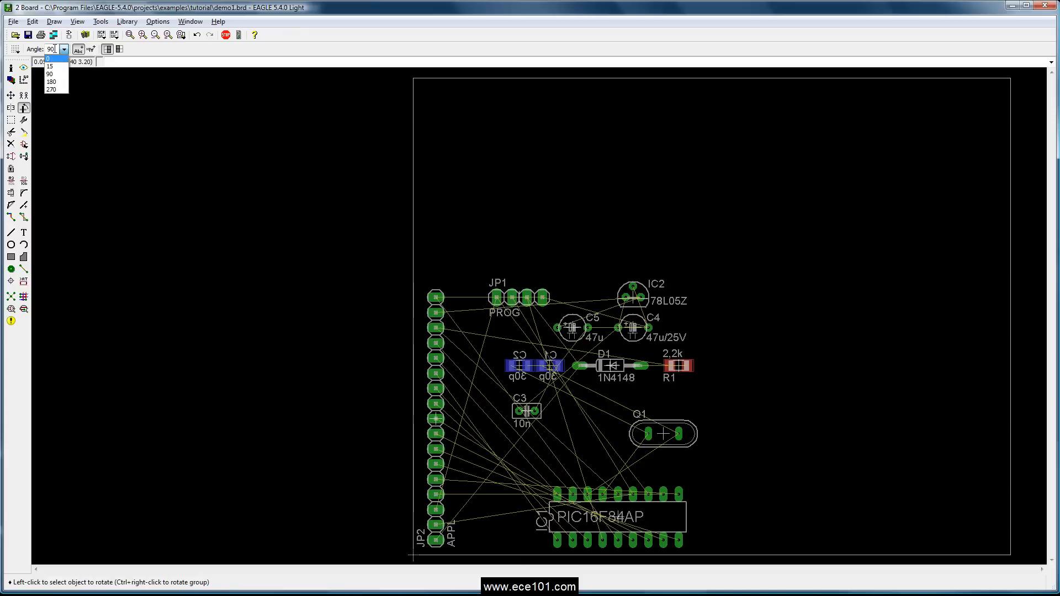
left_click(50, 66)
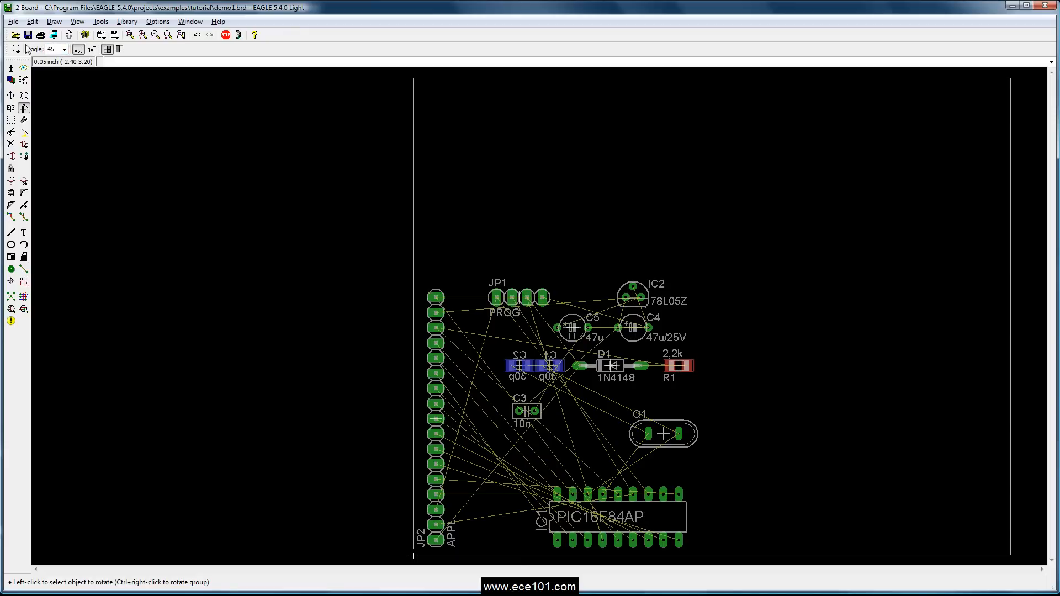
mouse_move(684, 465)
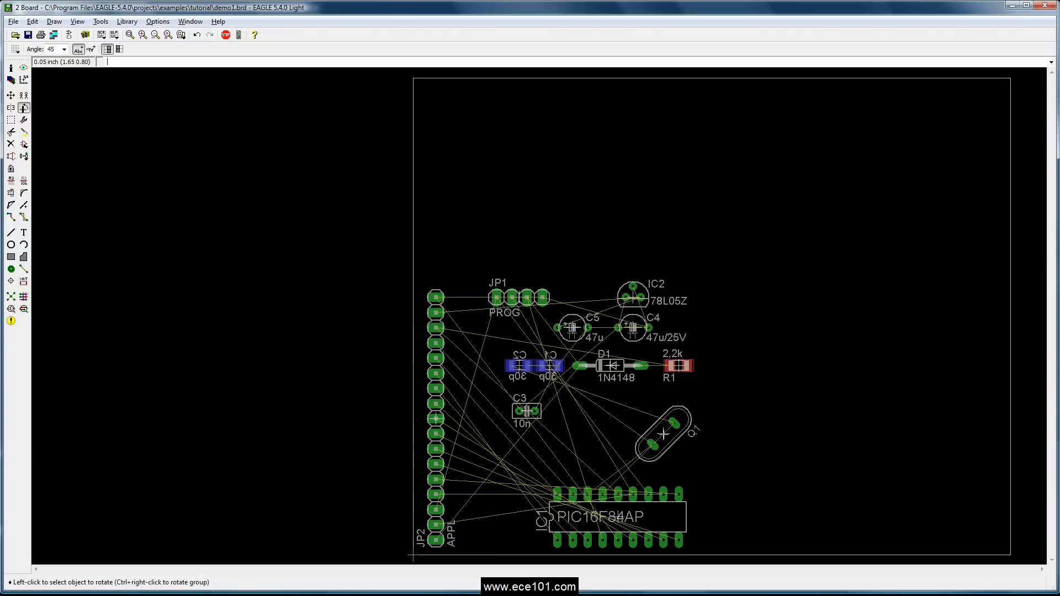
left_click(662, 435)
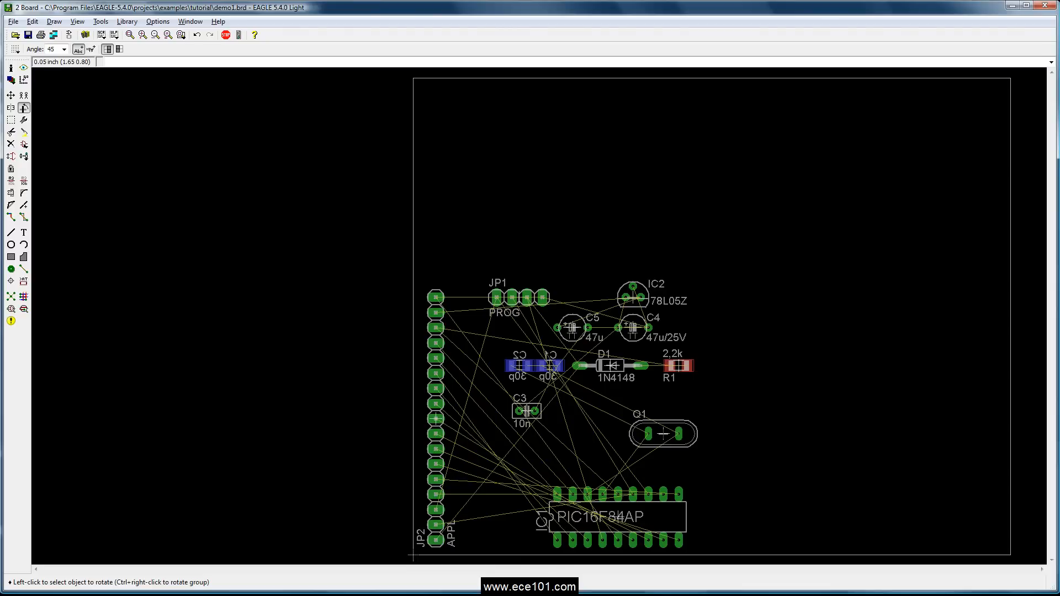
left_click(663, 434)
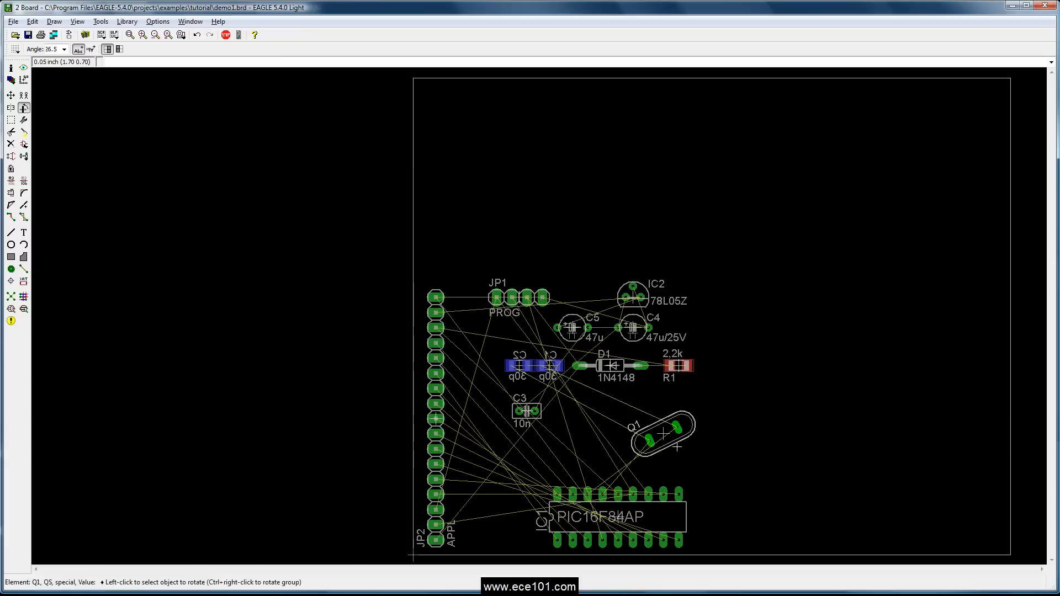
Cycle crystal Q1 through vertical, 45-degree and other angles, ending horizontal above IC1.
left_click(662, 435)
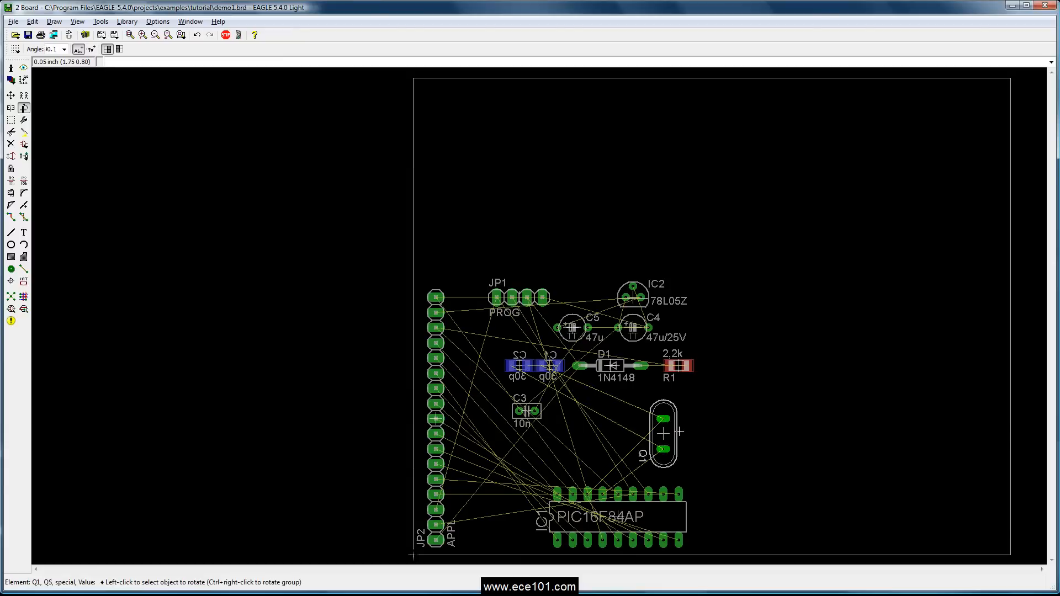
mouse_move(670, 433)
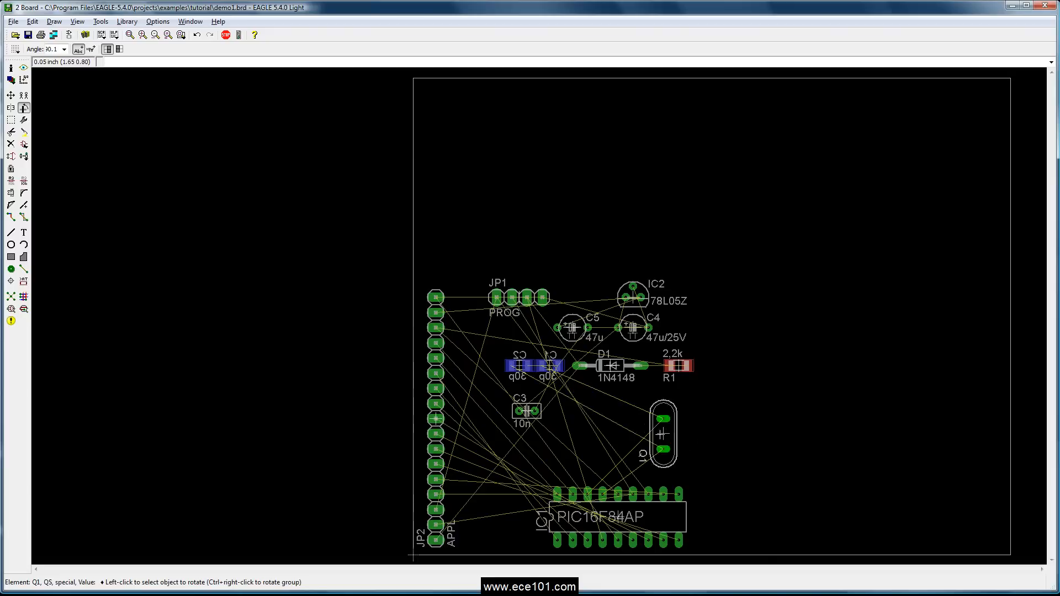
left_click(663, 437)
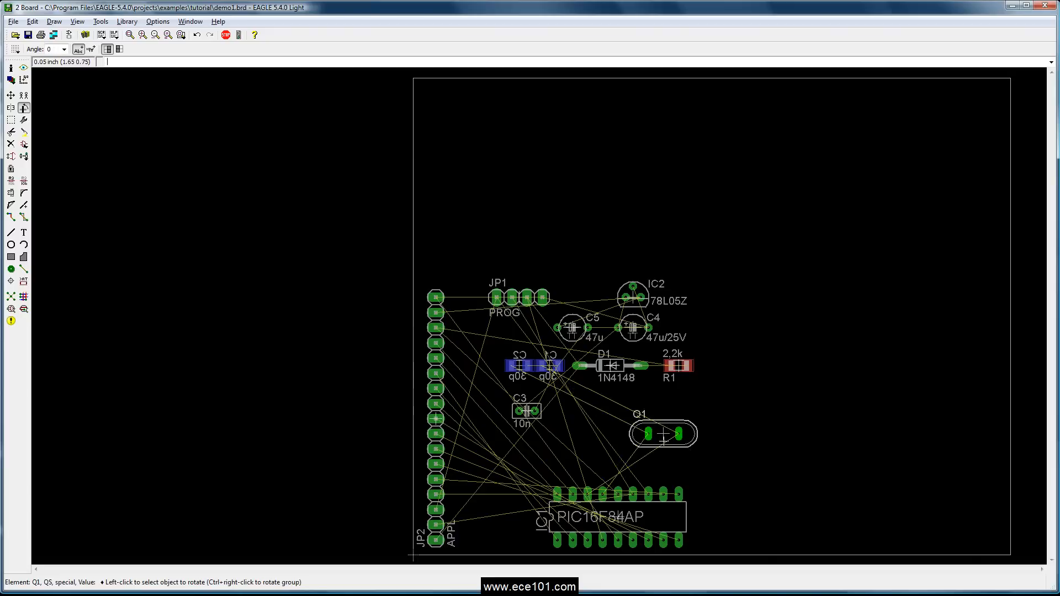
left_click(663, 434)
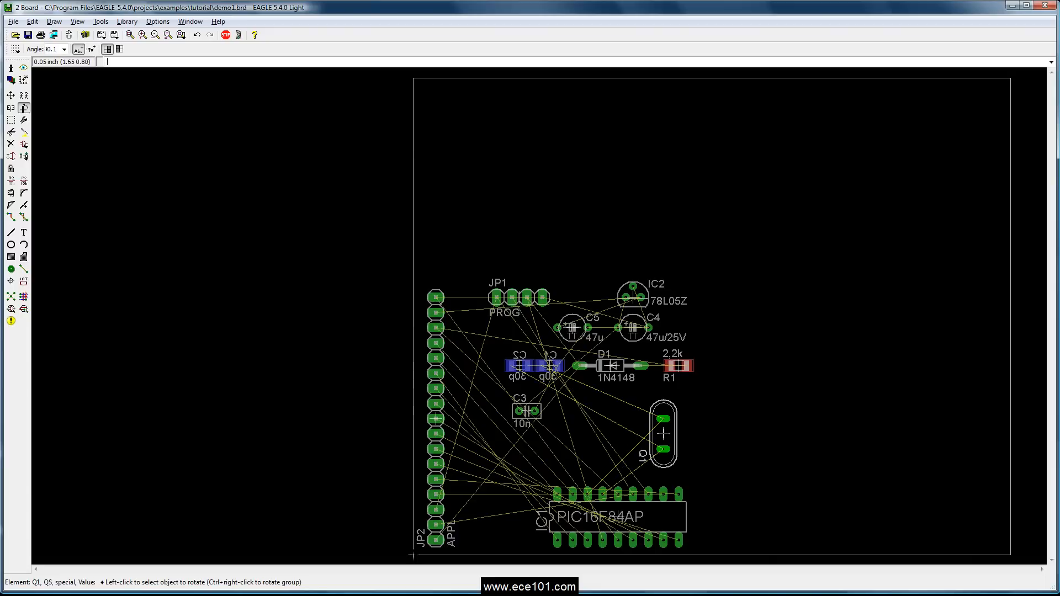
left_click(662, 433)
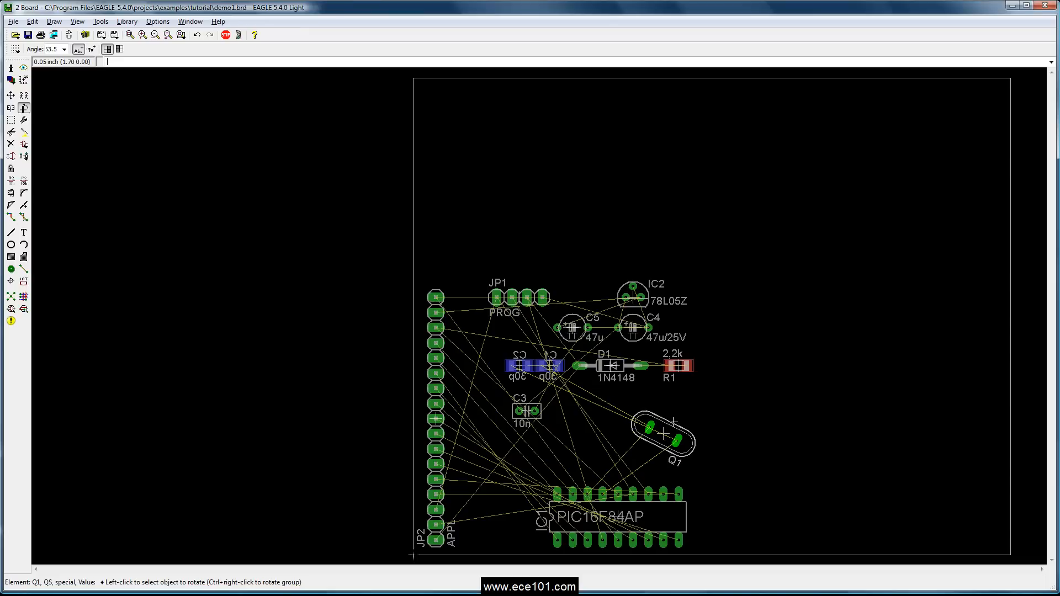
left_click(663, 433)
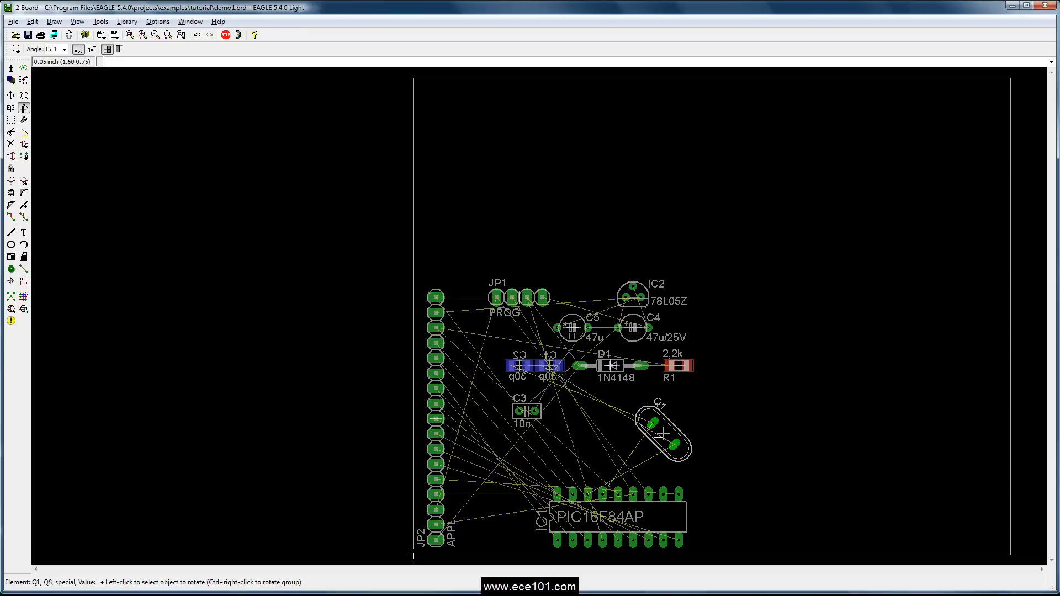
left_click(659, 433)
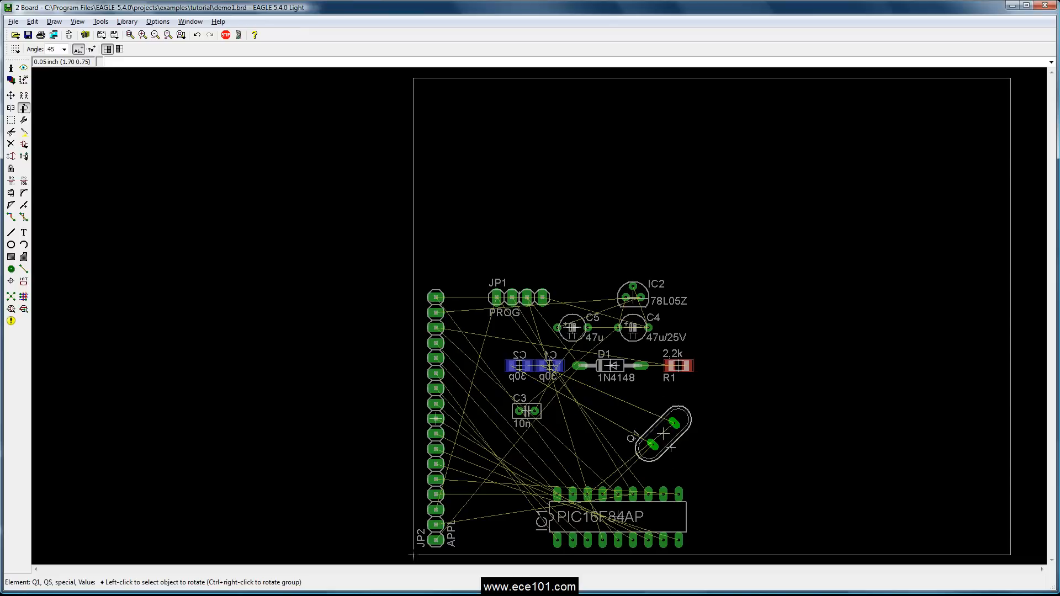
left_click(660, 436)
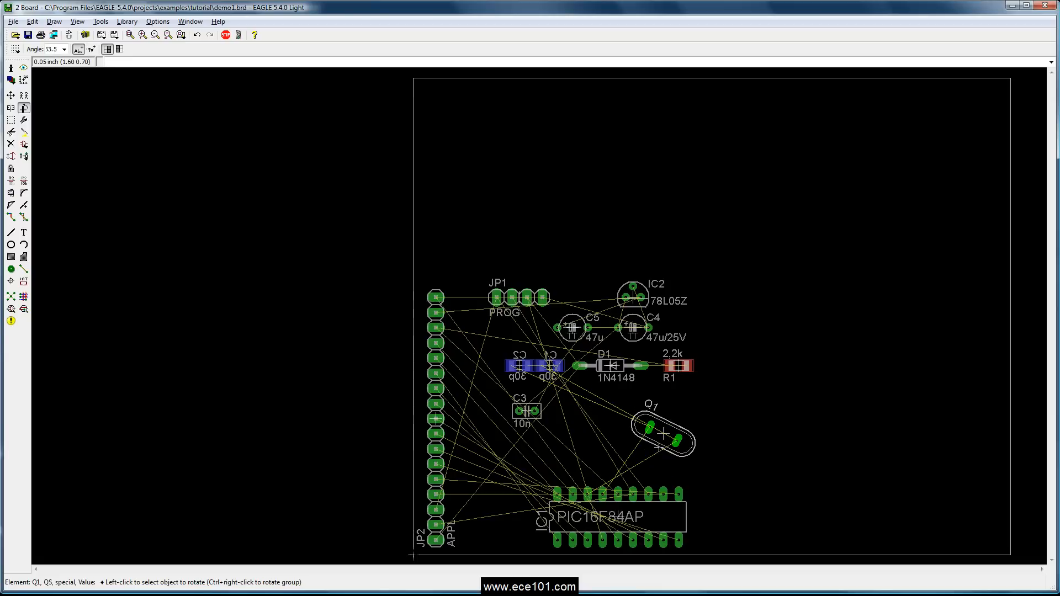
left_click(662, 430)
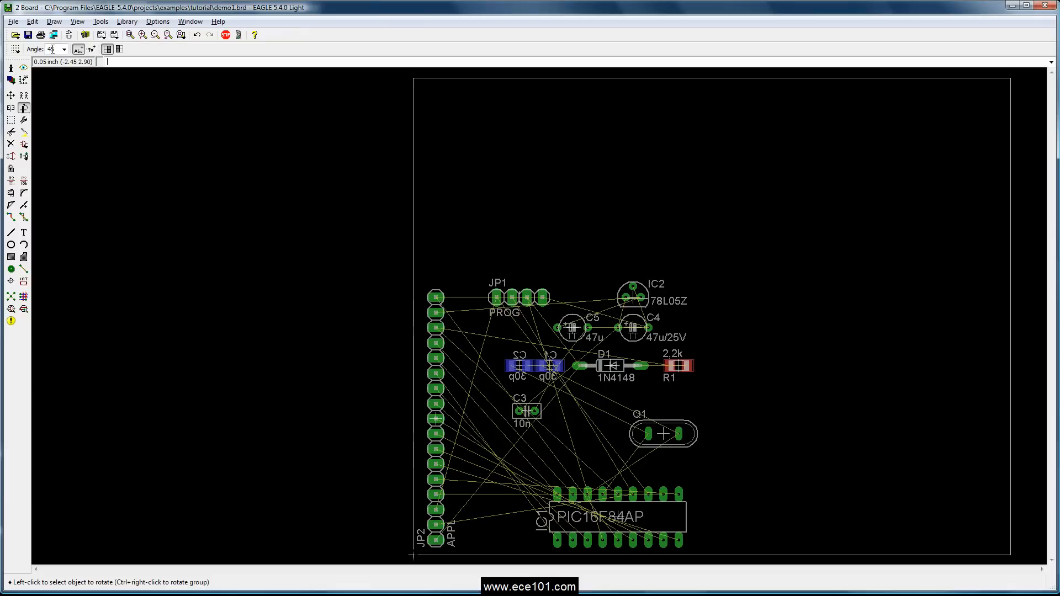
mouse_move(51, 49)
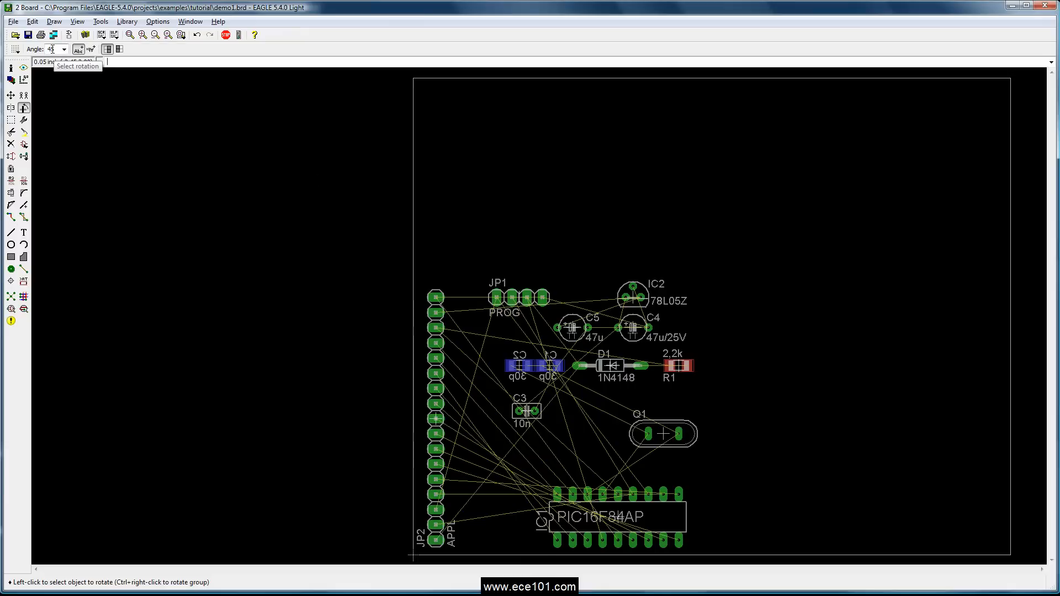